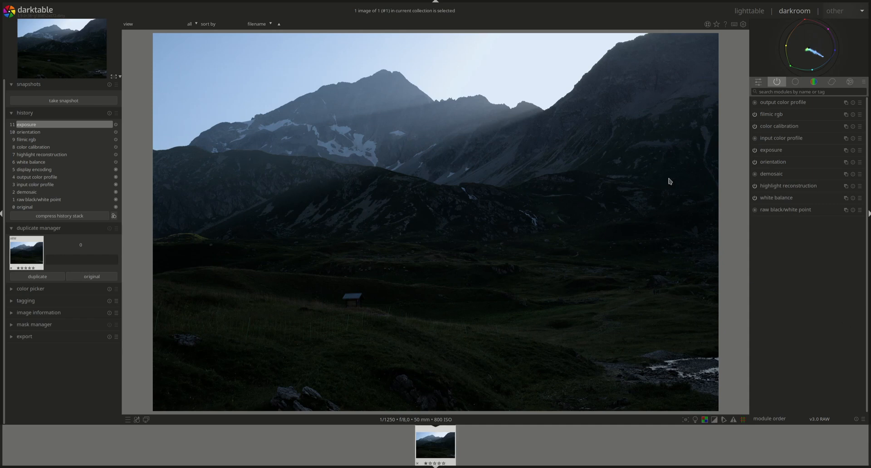
mouse_move(367, 84)
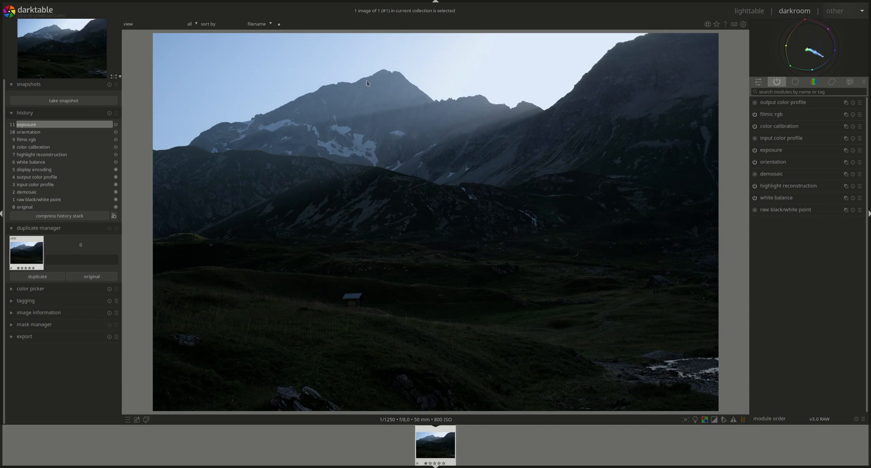
mouse_move(679, 39)
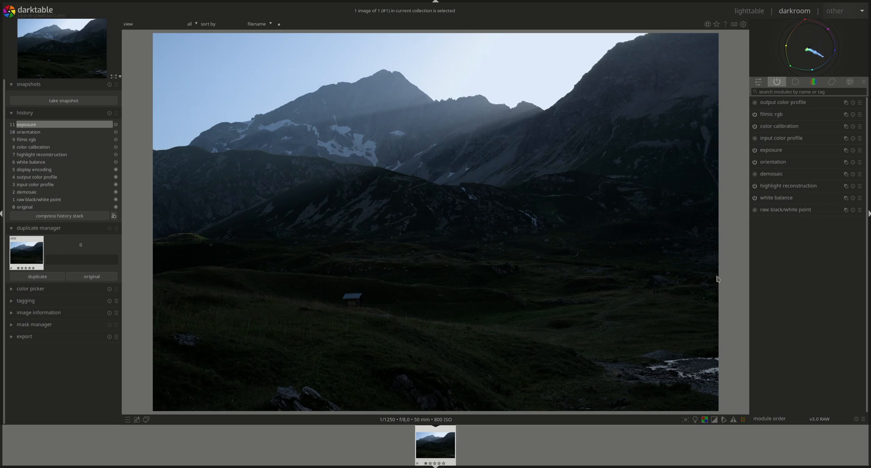
mouse_move(361, 101)
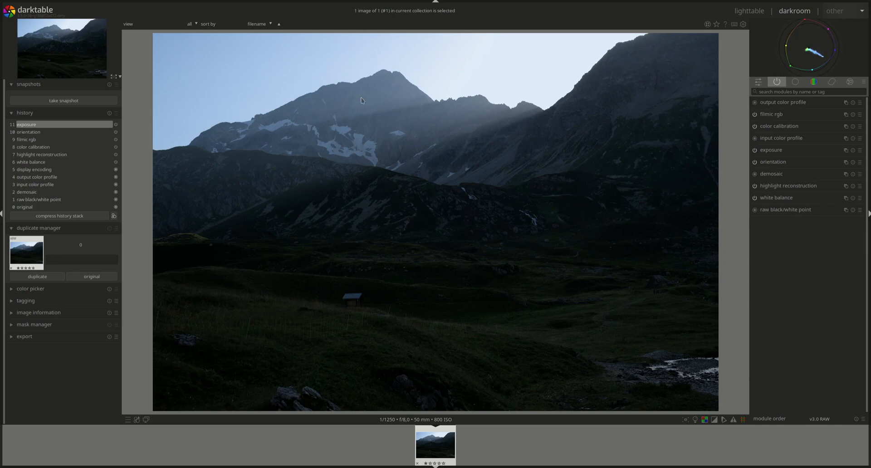
mouse_move(522, 290)
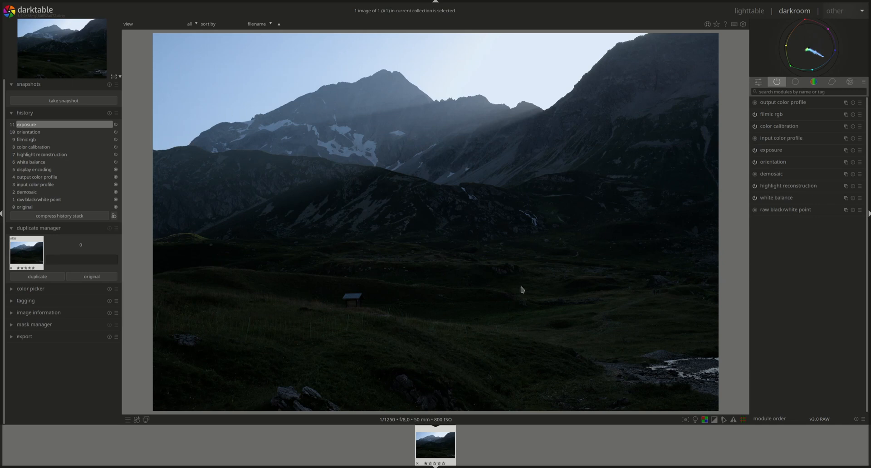
mouse_move(528, 116)
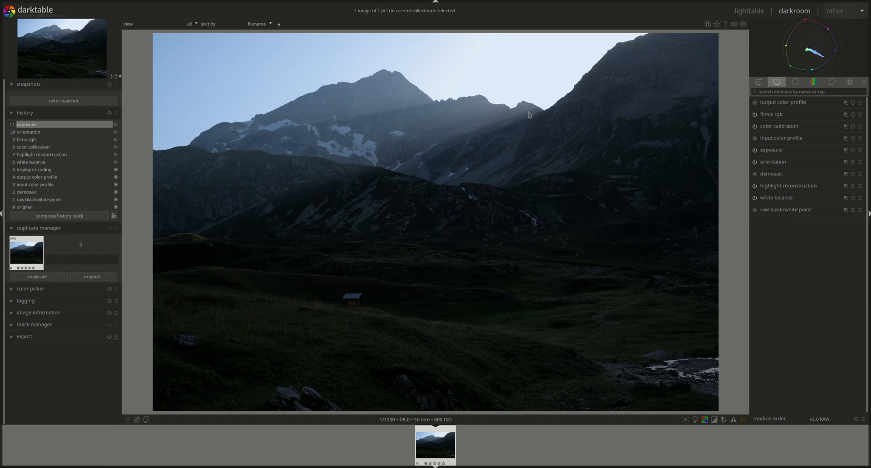
mouse_move(150, 244)
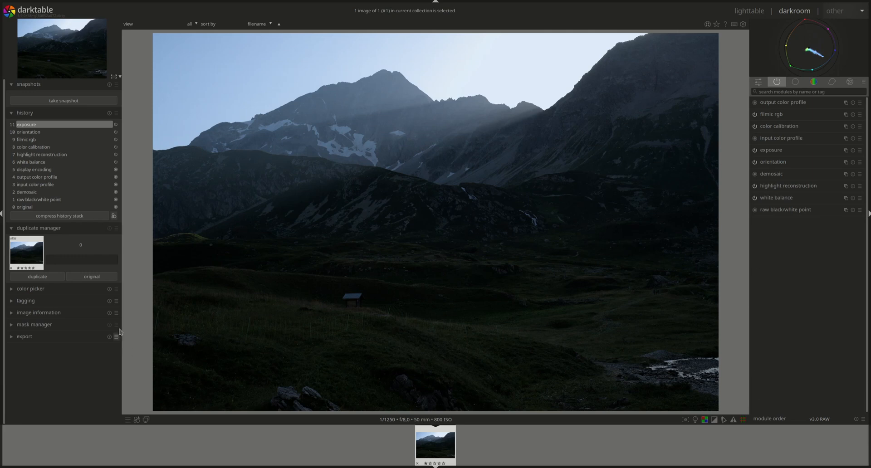
mouse_move(553, 82)
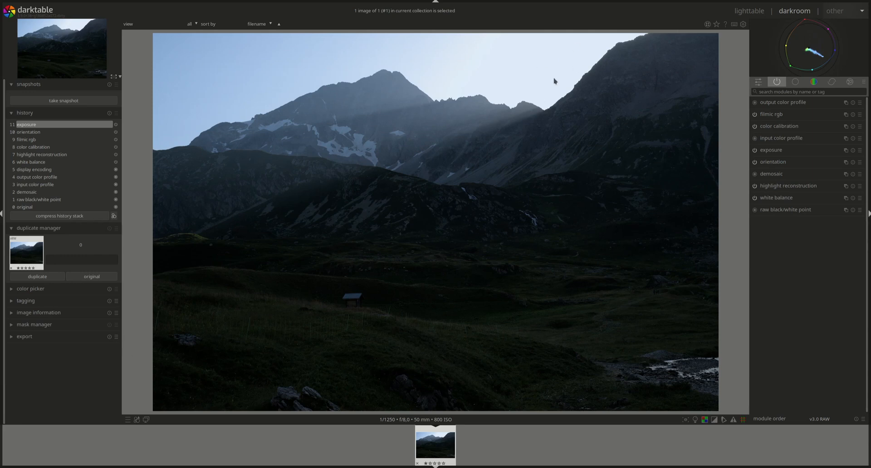
mouse_move(540, 93)
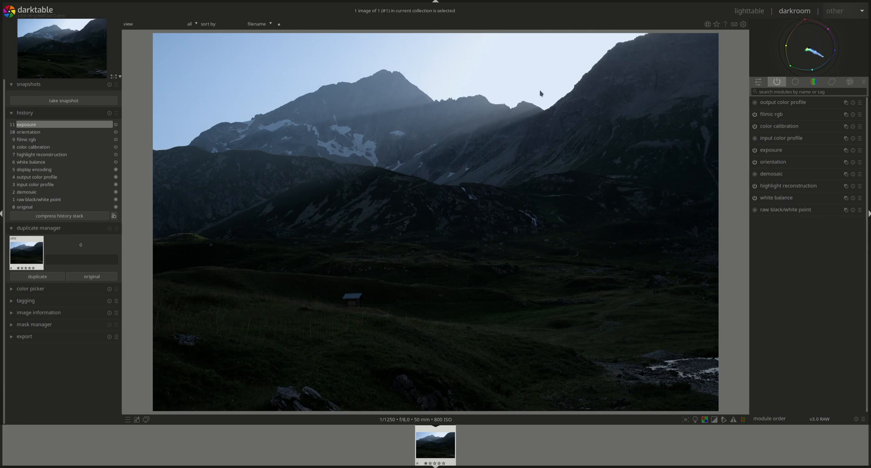
mouse_move(611, 149)
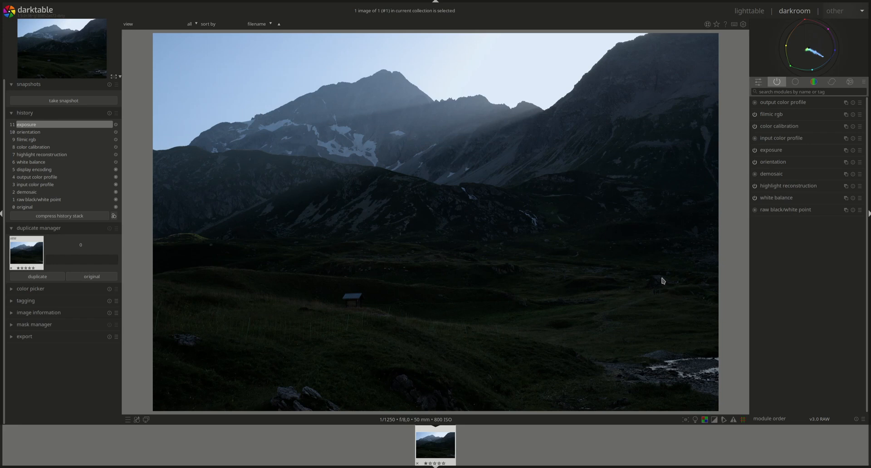
mouse_move(724, 429)
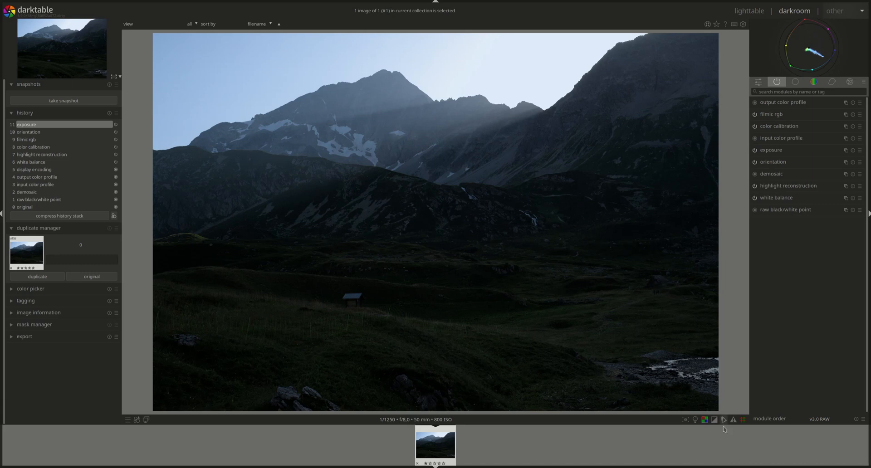
mouse_move(697, 320)
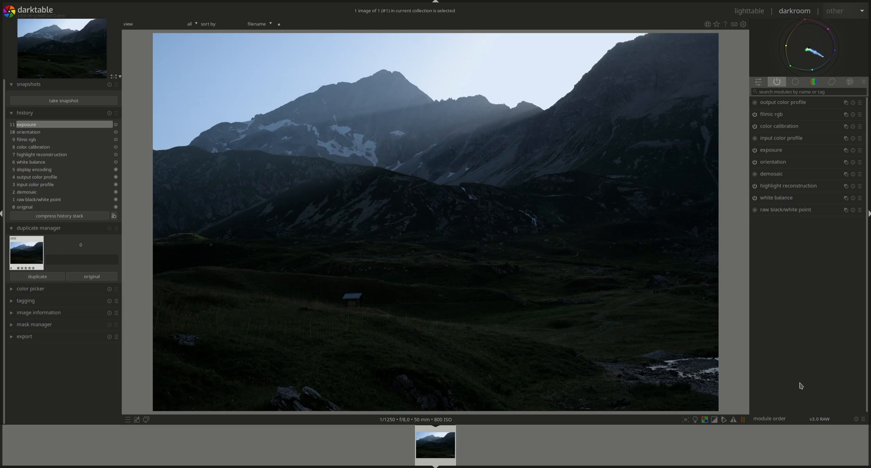
mouse_move(792, 187)
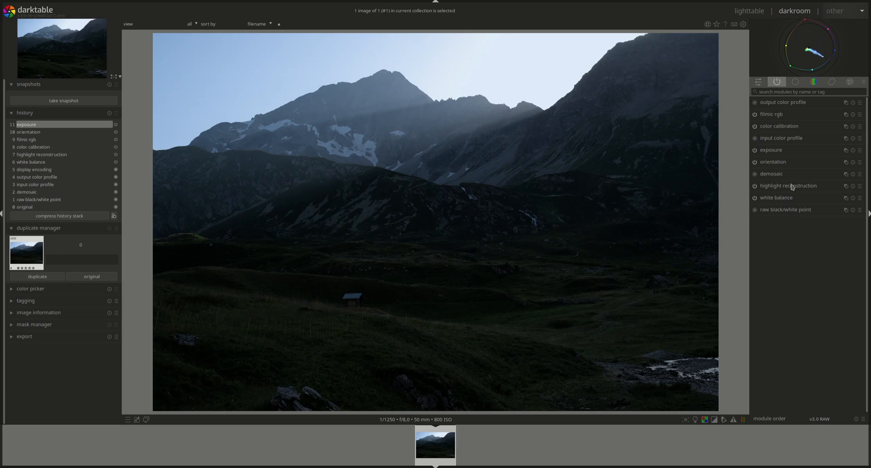
mouse_move(785, 194)
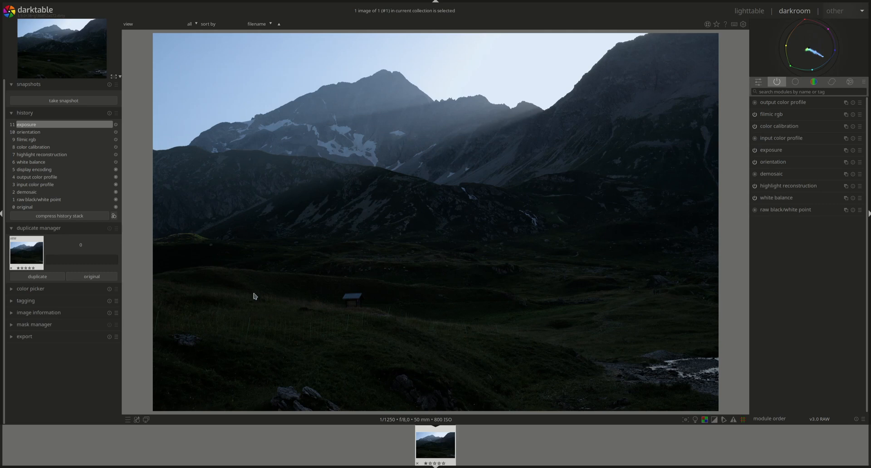
mouse_move(139, 337)
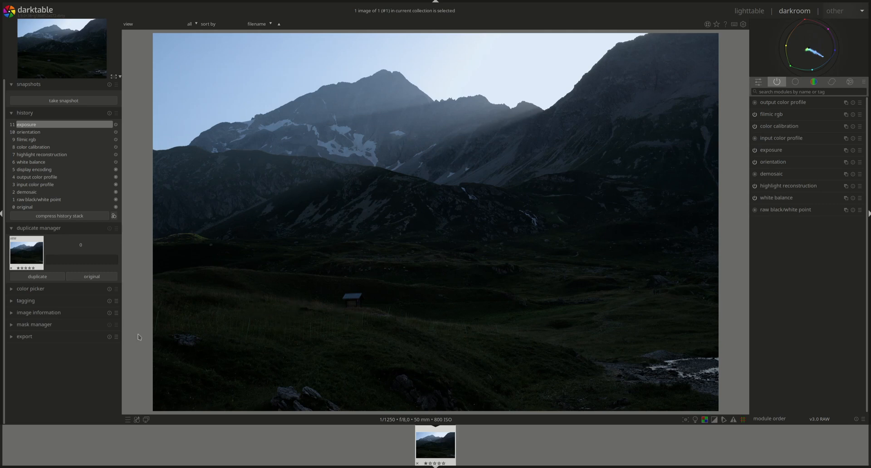
mouse_move(270, 413)
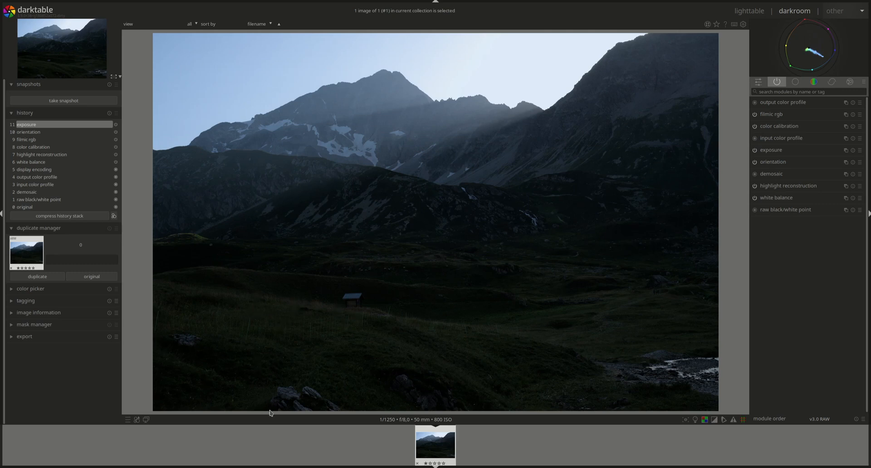
mouse_move(521, 401)
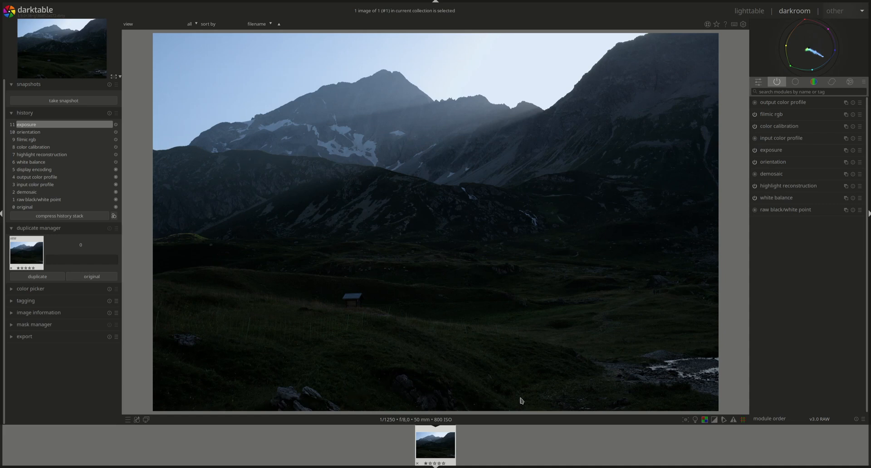
mouse_move(403, 375)
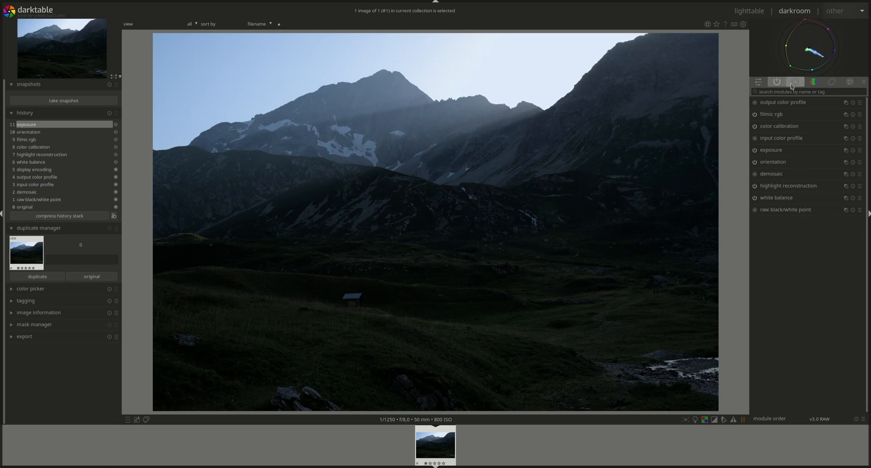
Step: Enable crop, pull the right edge inward and constrain the aspect to the original image proportions
click(794, 81)
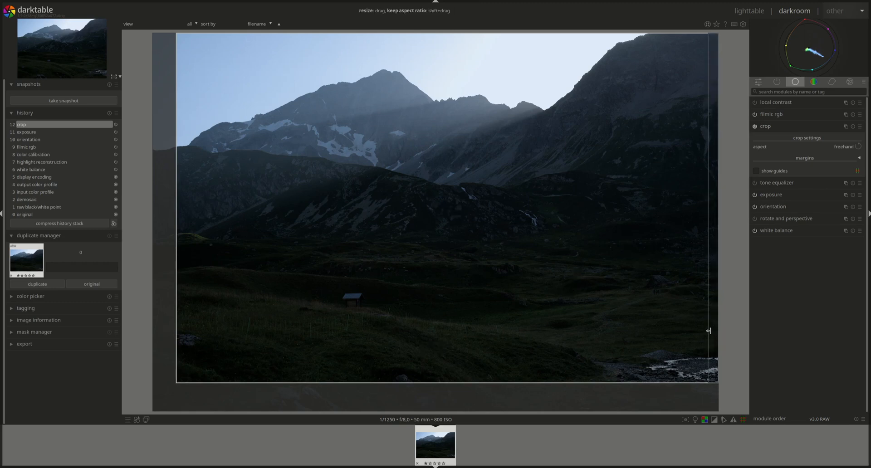
drag(709, 330, 684, 331)
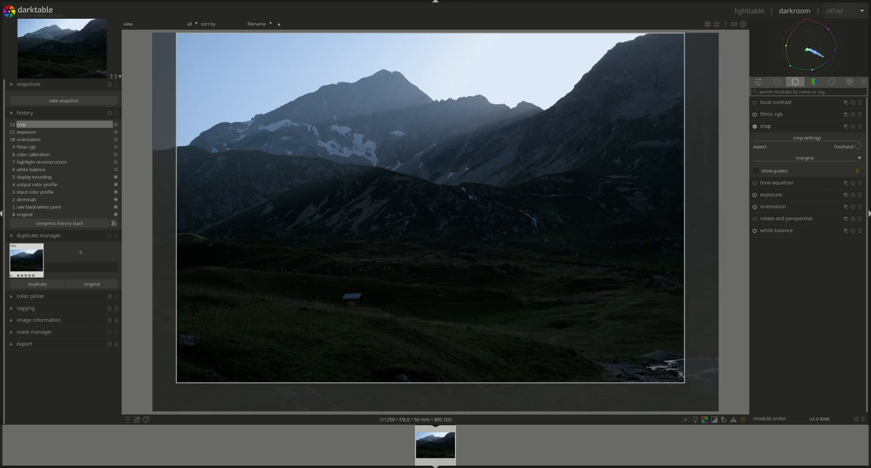
click(843, 147)
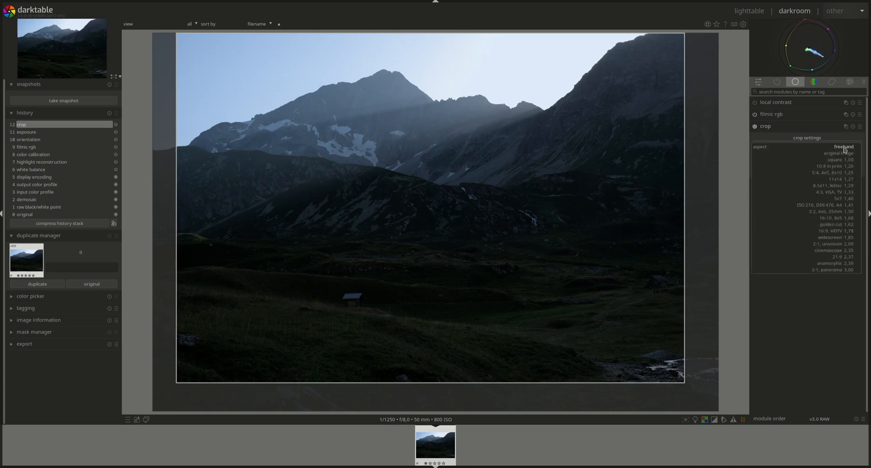
click(840, 153)
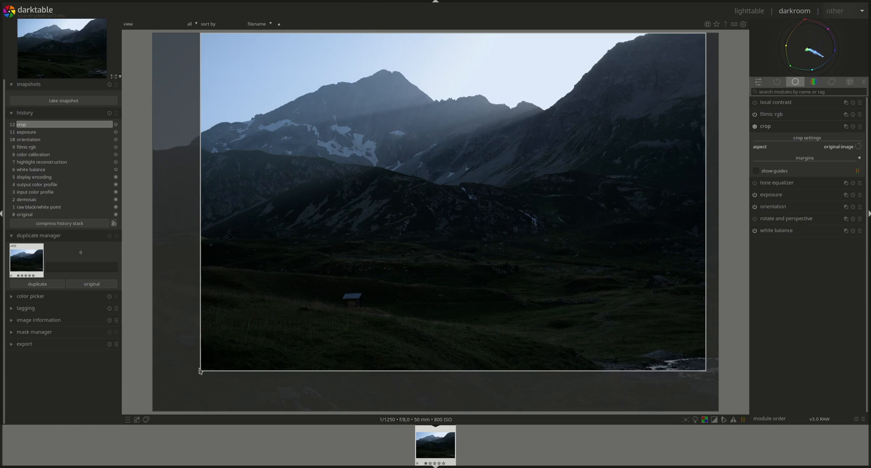
mouse_move(203, 367)
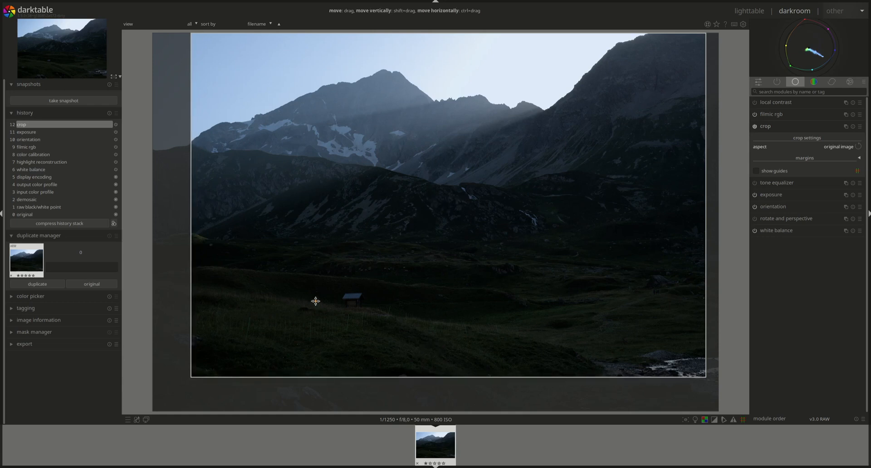
mouse_move(758, 392)
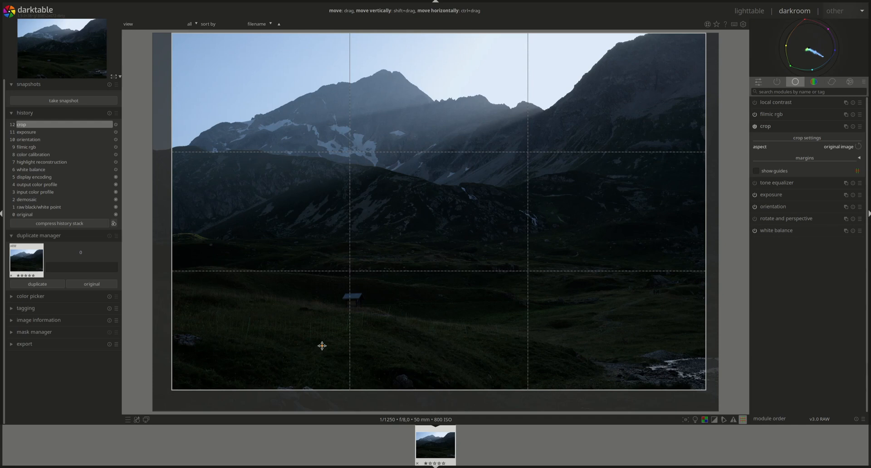
mouse_move(450, 222)
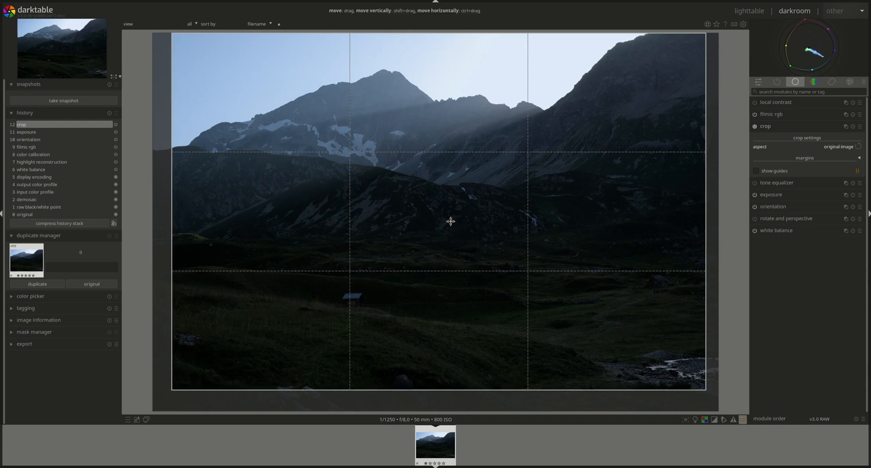
mouse_move(462, 310)
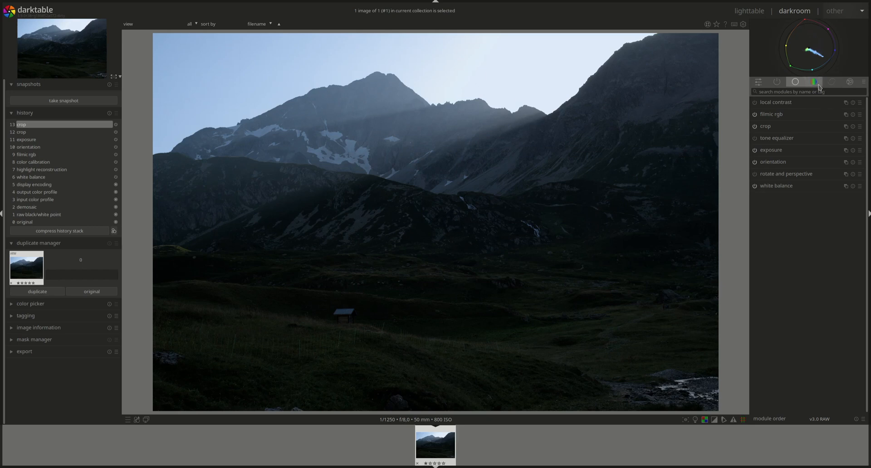
Step: In color calibration choose the daylight illuminant (about 5003 K) to neutralize the blue cast, then collapse it
click(815, 82)
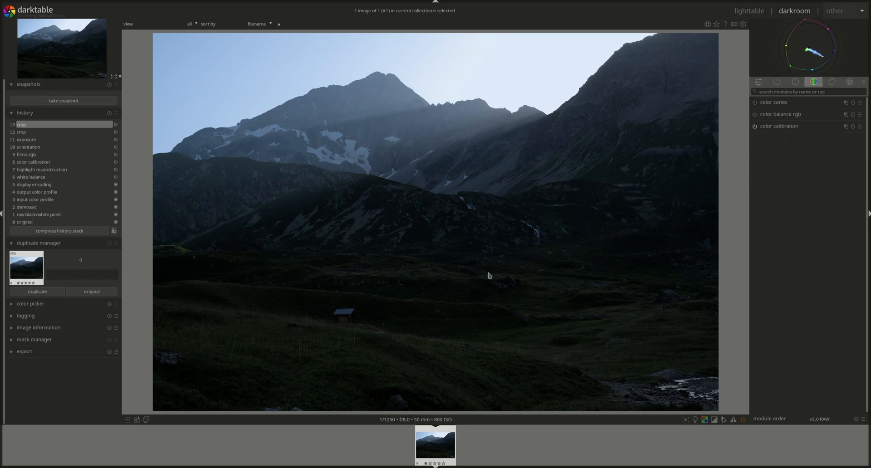
click(779, 126)
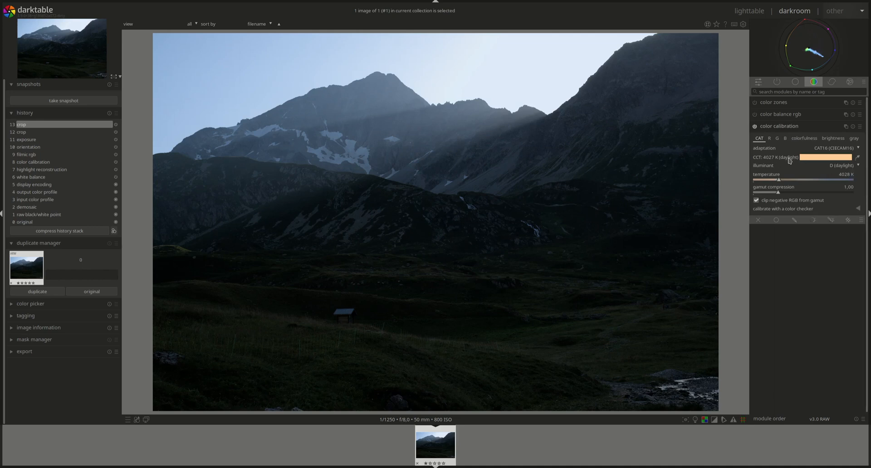
mouse_move(842, 165)
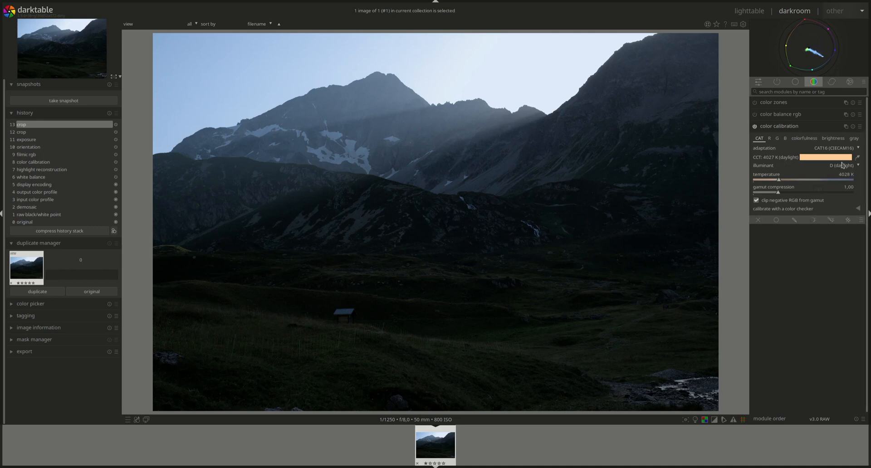
click(838, 165)
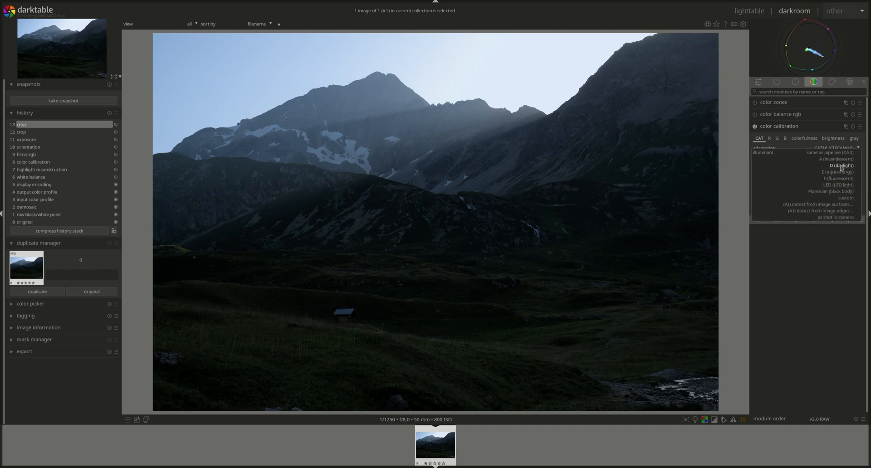
click(821, 204)
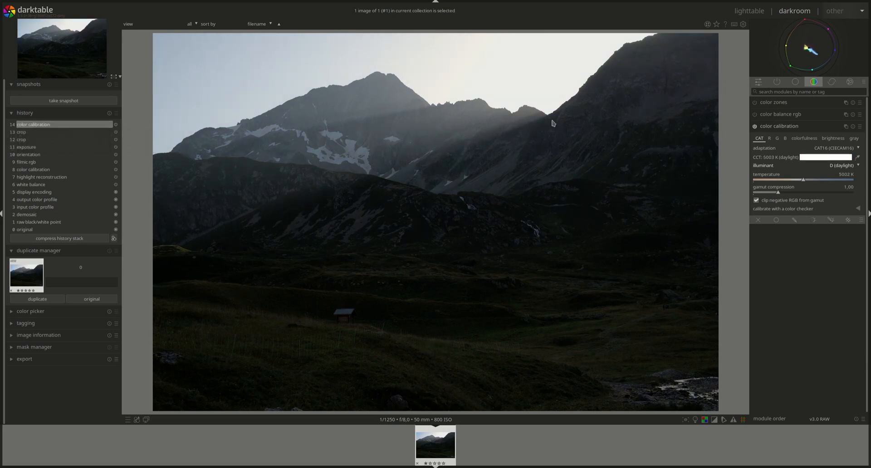
mouse_move(523, 120)
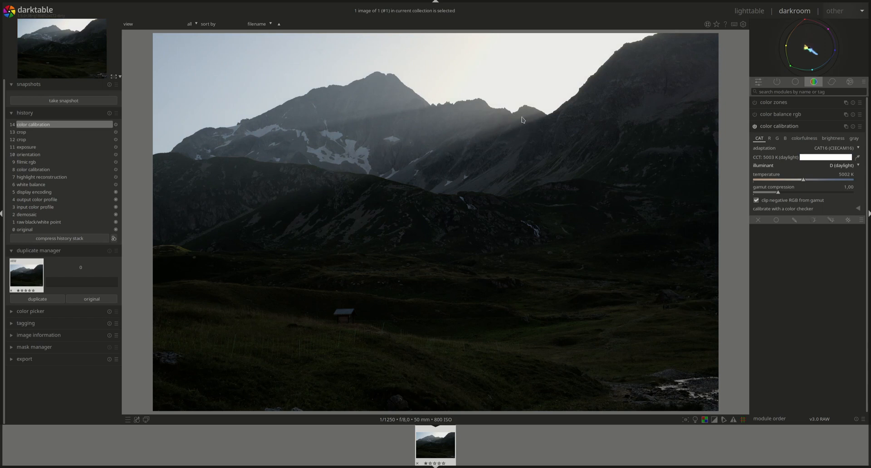
mouse_move(118, 82)
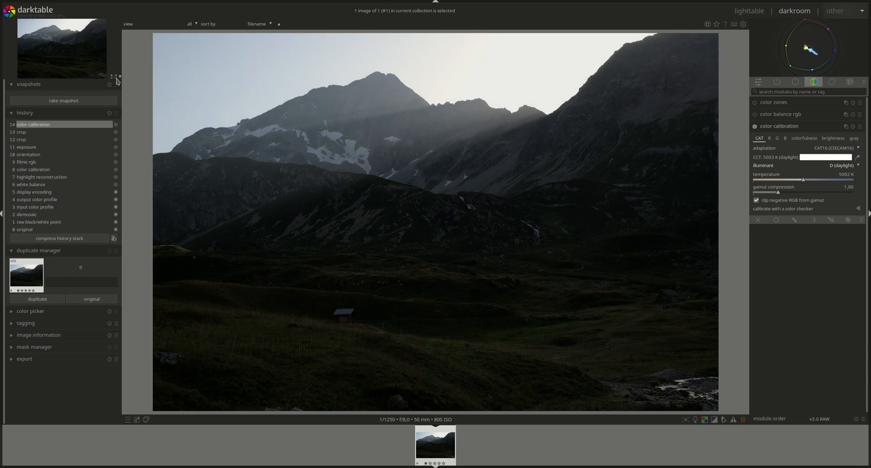
mouse_move(489, 61)
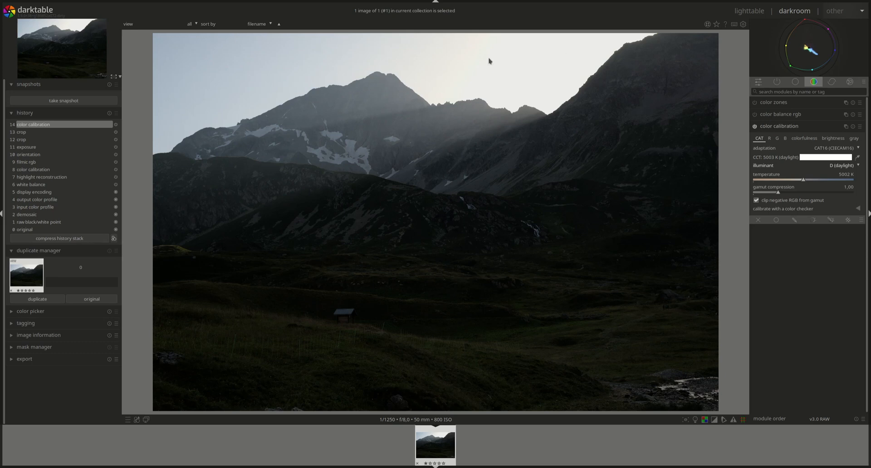
mouse_move(560, 286)
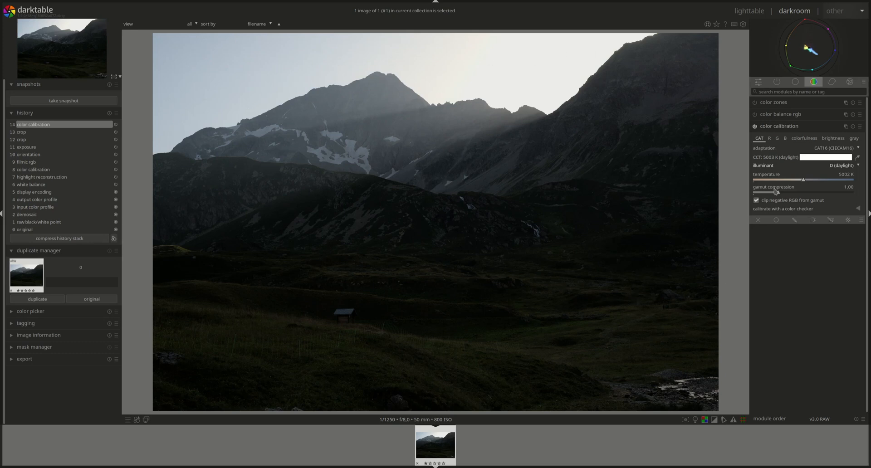
click(778, 126)
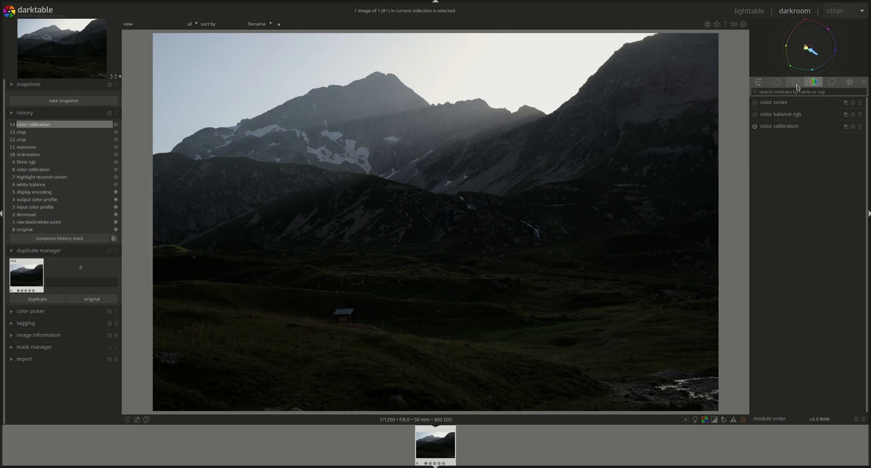
Step: Raise exposure from 0.50 EV to about +1.97 EV to brighten the valley and mountains
click(795, 82)
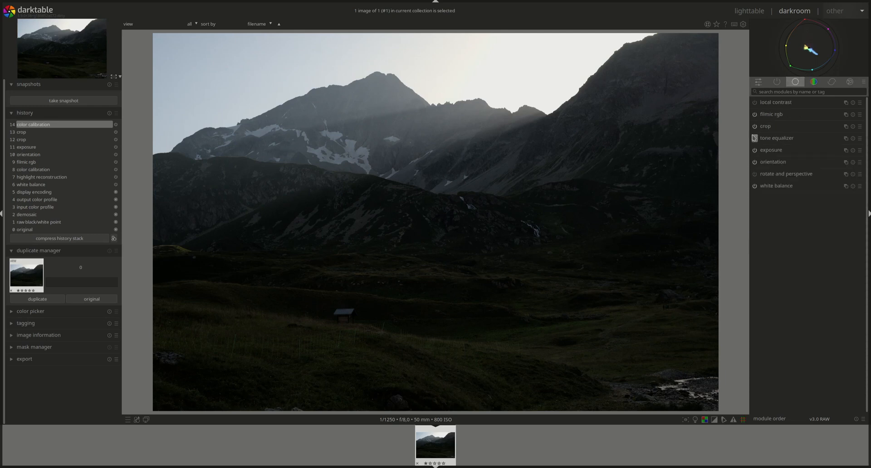
click(771, 150)
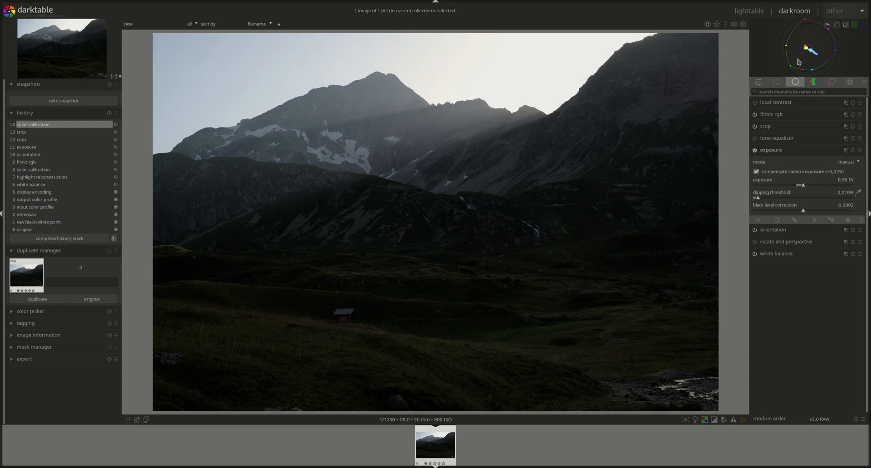
mouse_move(701, 90)
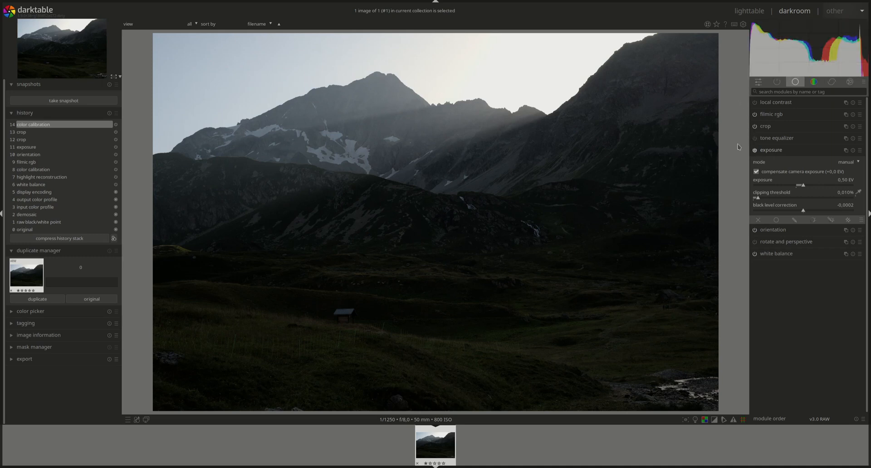
mouse_move(741, 161)
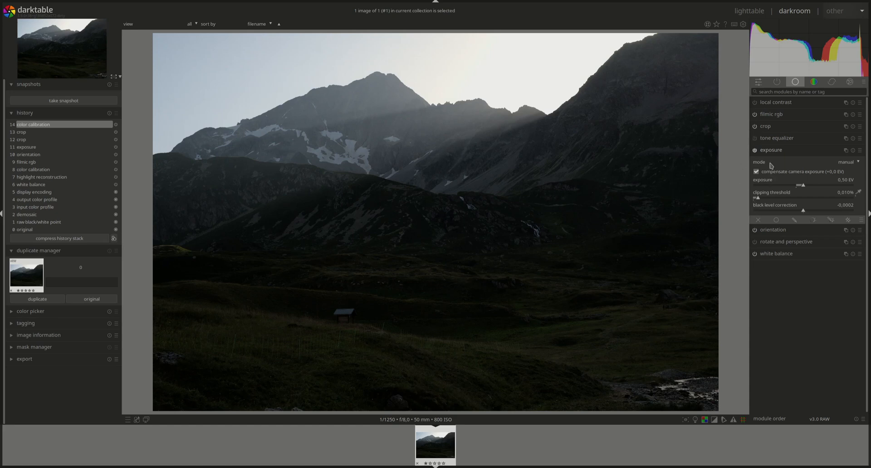
mouse_move(717, 209)
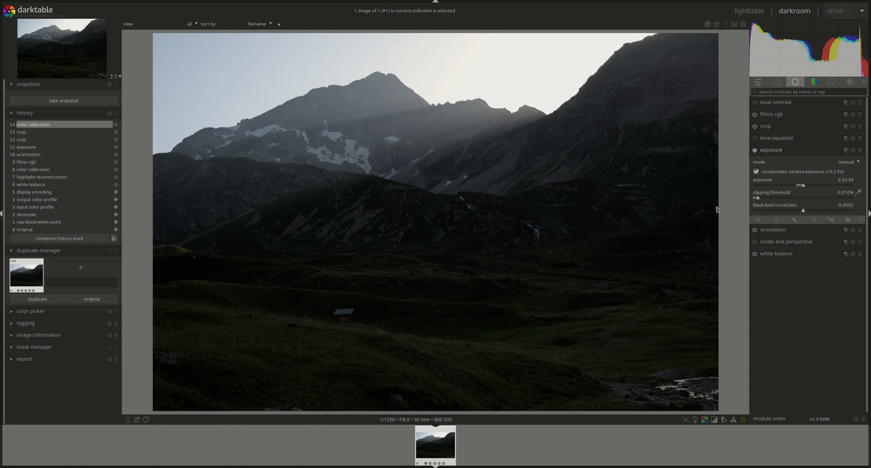
mouse_move(317, 161)
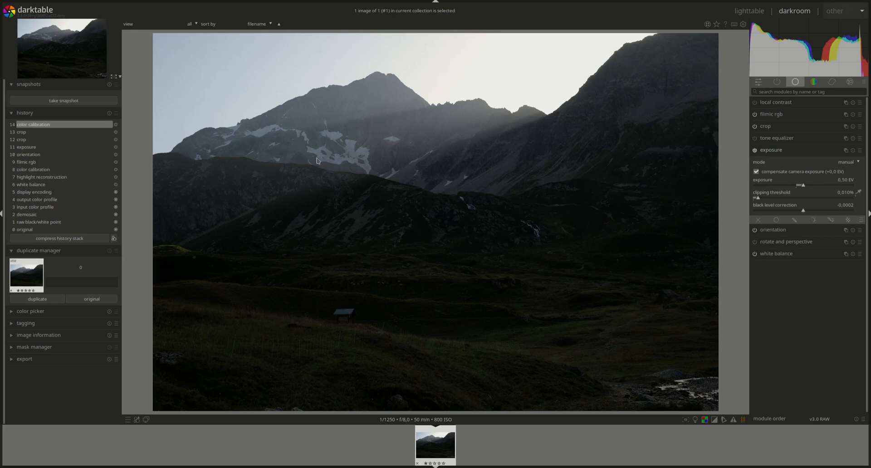
mouse_move(825, 193)
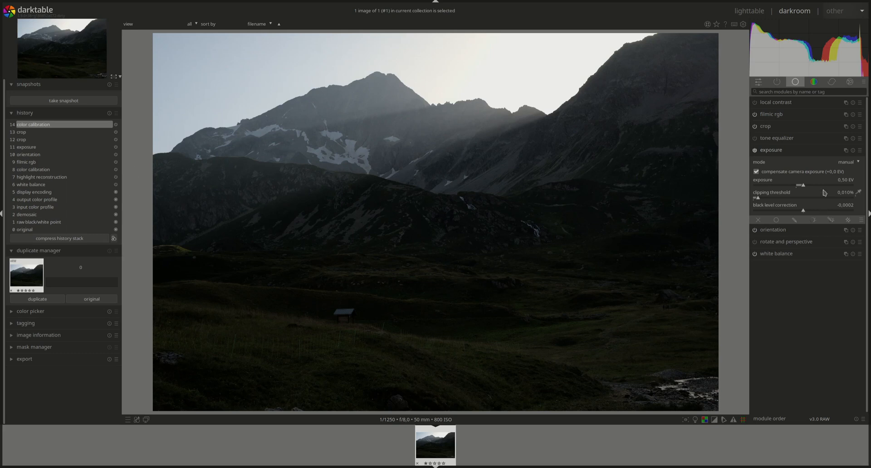
mouse_move(729, 188)
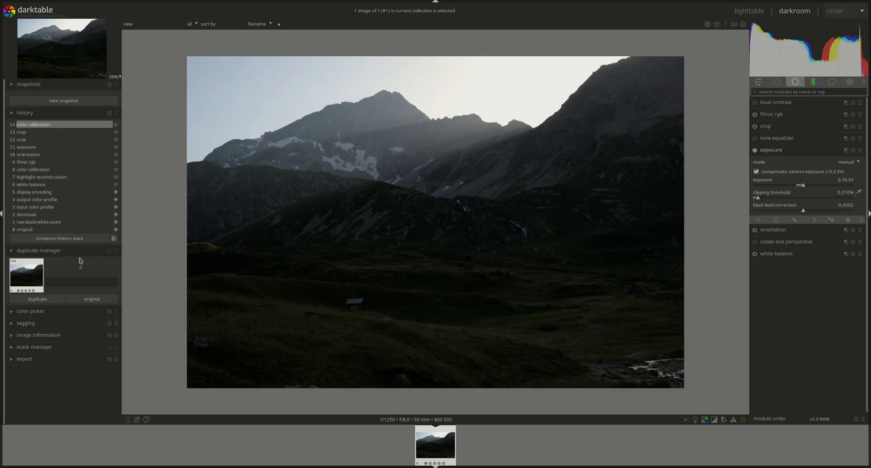
mouse_move(806, 188)
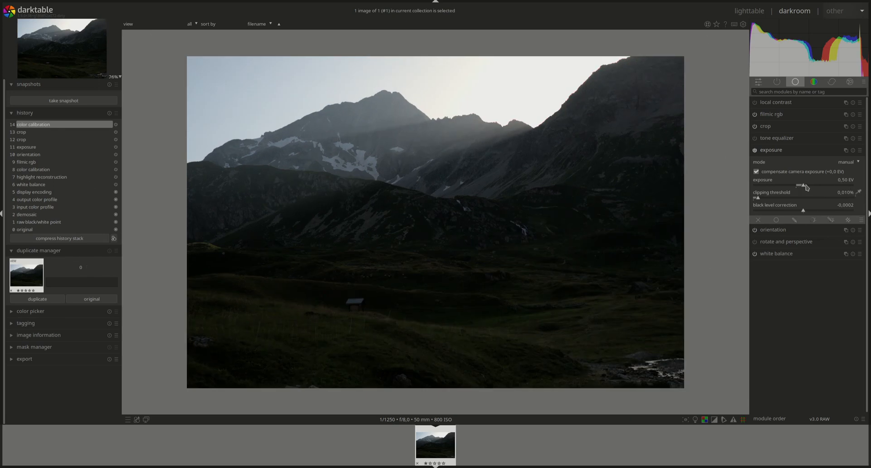
drag(805, 184, 810, 185)
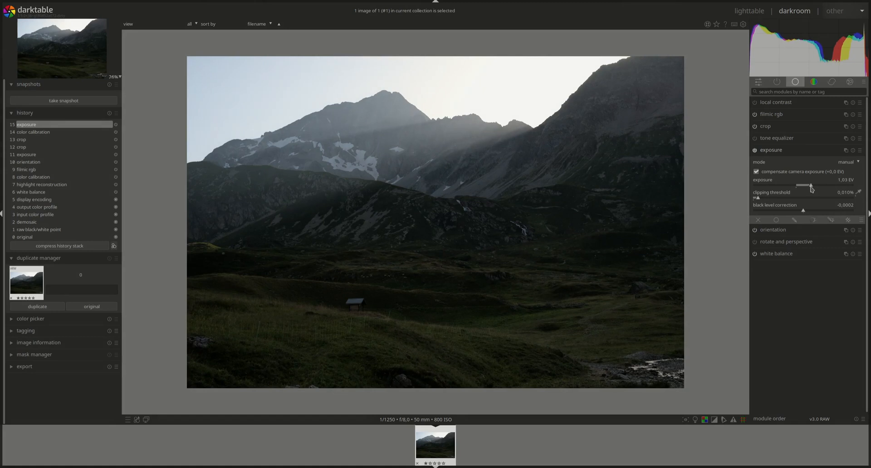
drag(810, 184, 815, 184)
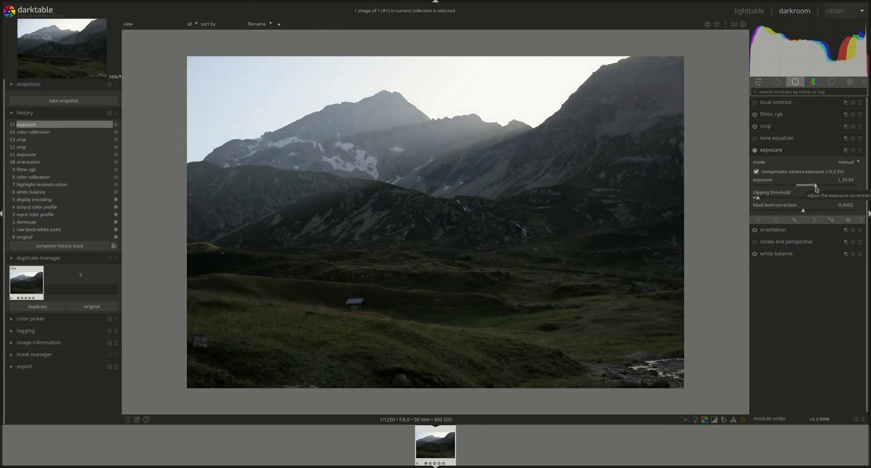
drag(814, 185, 824, 186)
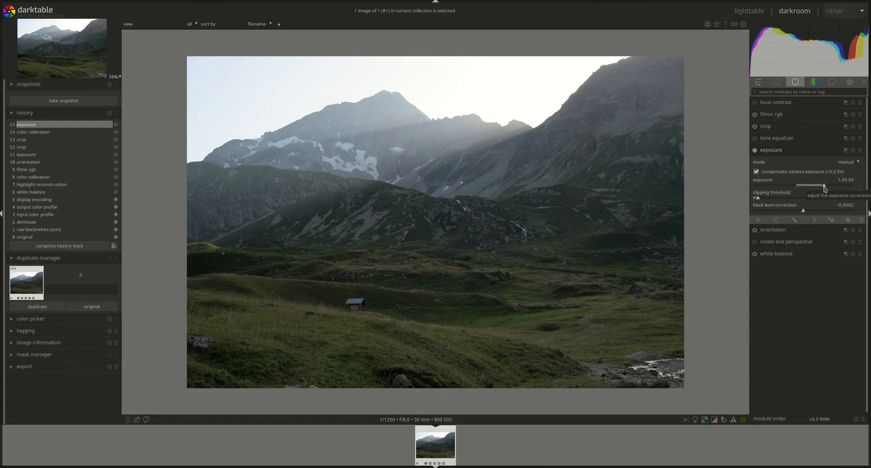
drag(825, 185, 823, 185)
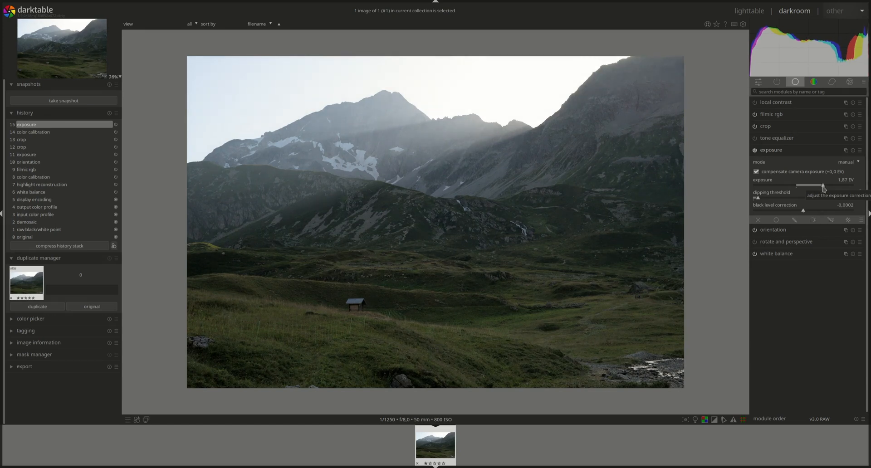
drag(822, 185, 827, 185)
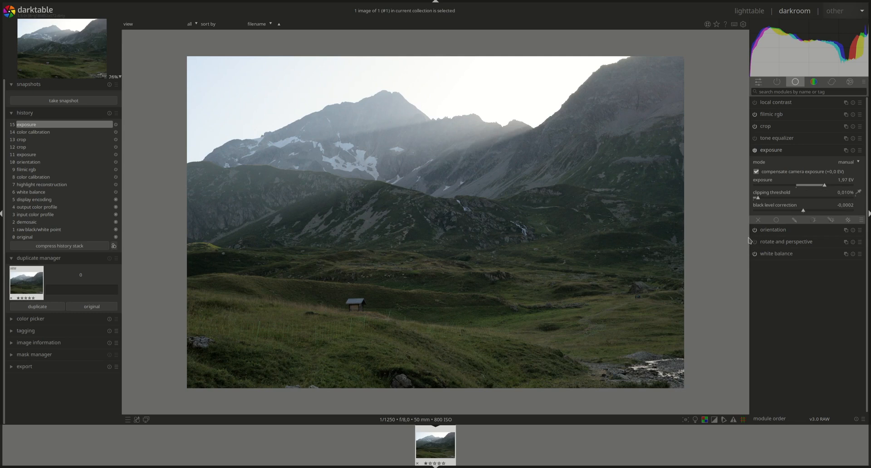
mouse_move(407, 165)
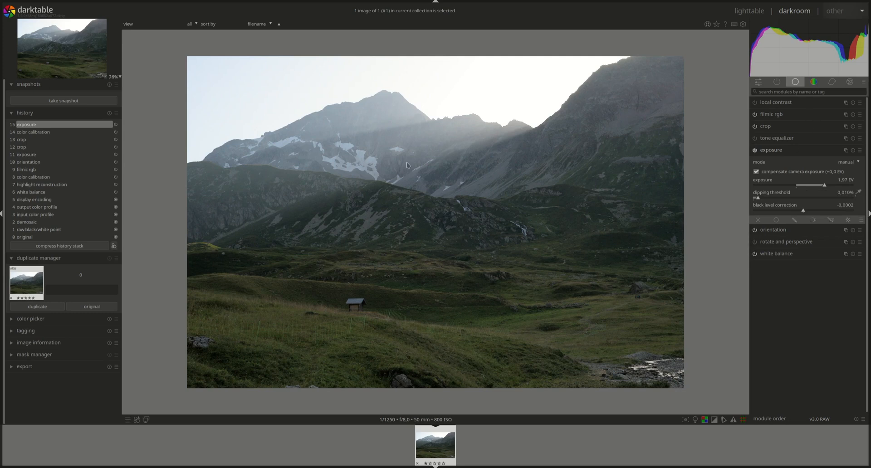
mouse_move(381, 271)
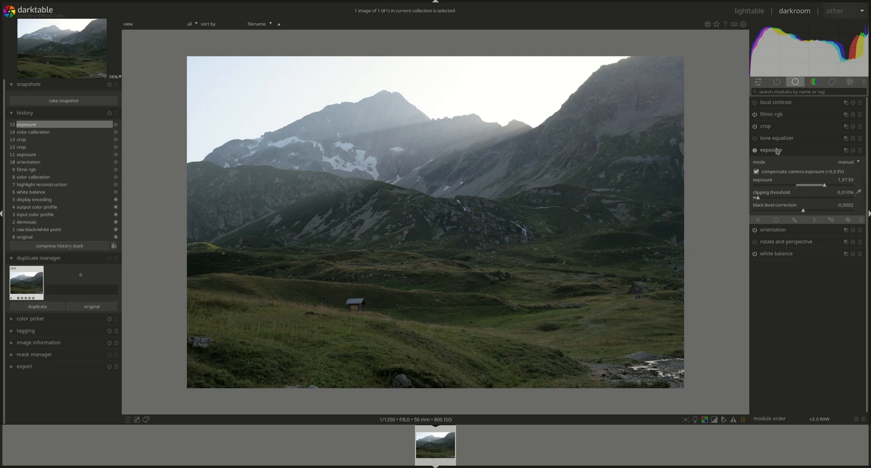
Step: In filmic rgb set white relative exposure near +6.02 EV and black relative exposure near −7.22 EV
click(772, 150)
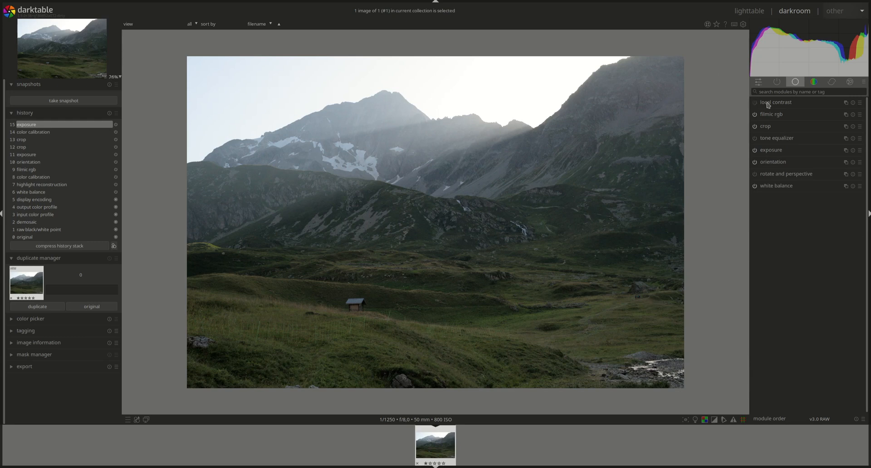
click(772, 114)
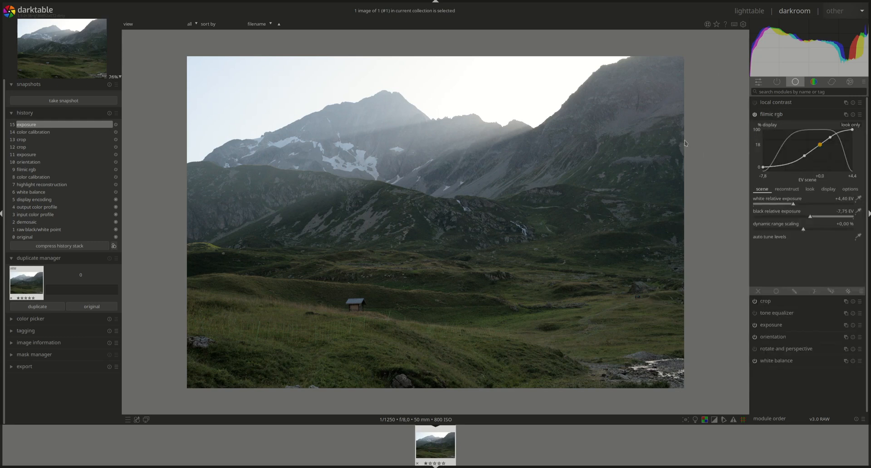
mouse_move(471, 158)
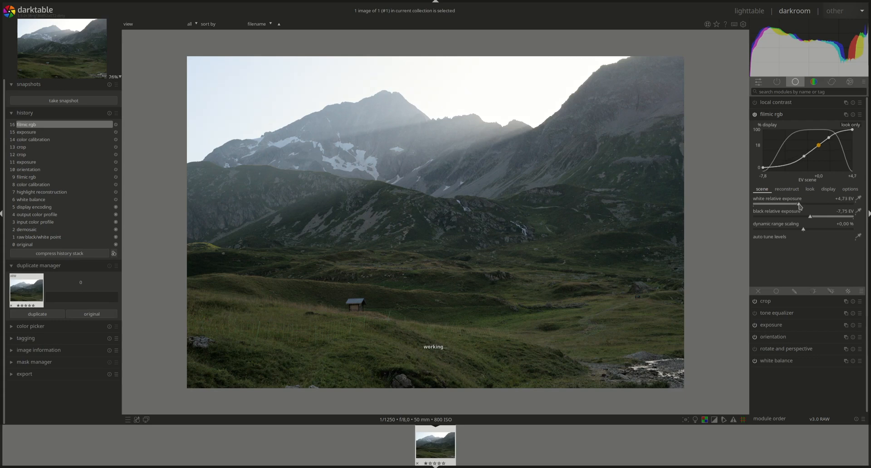
drag(801, 204, 817, 204)
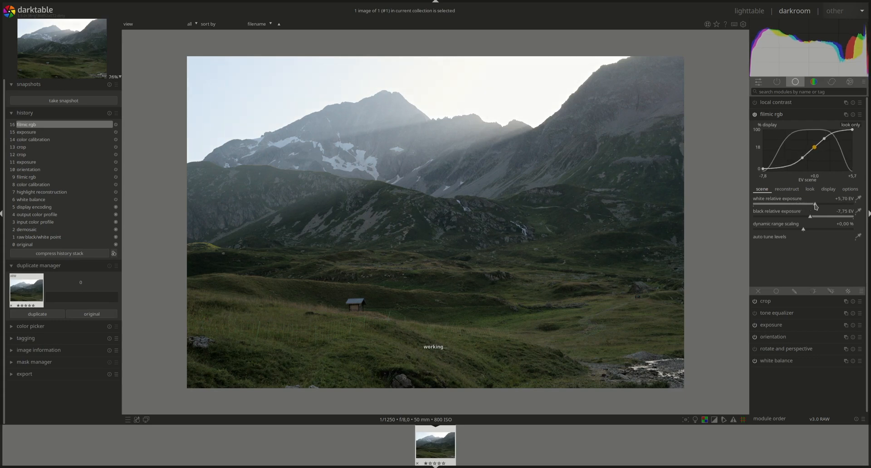
drag(828, 202, 821, 202)
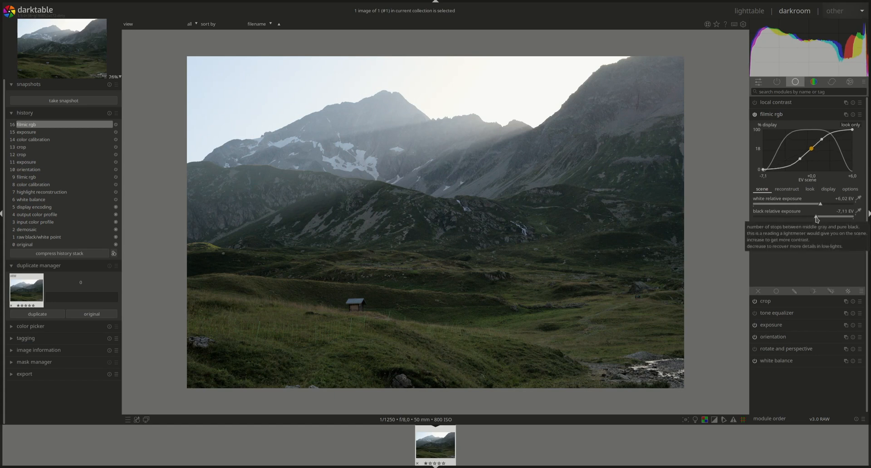
drag(817, 219, 819, 219)
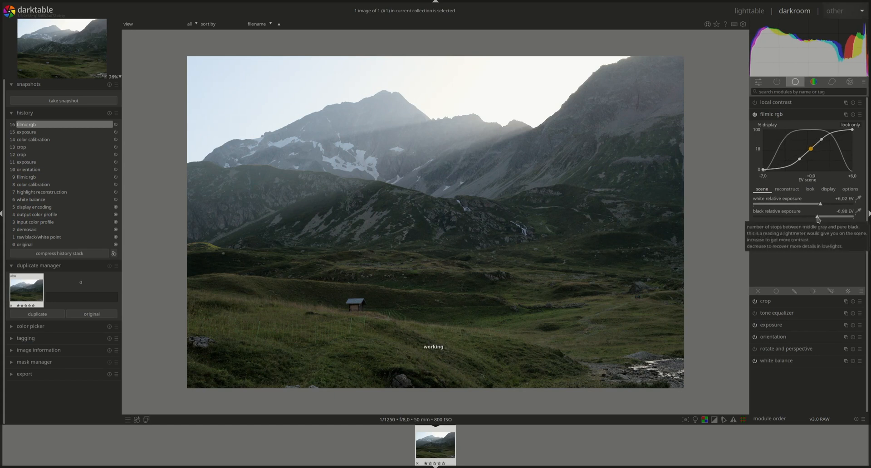
drag(819, 217, 817, 217)
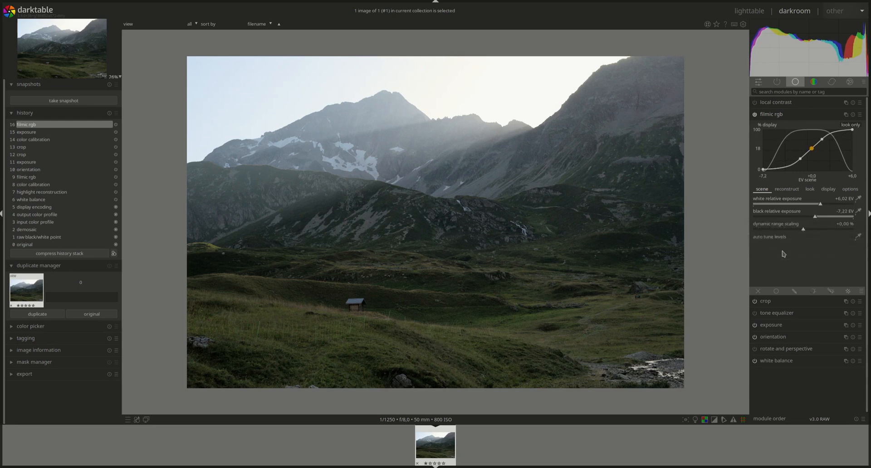
mouse_move(787, 189)
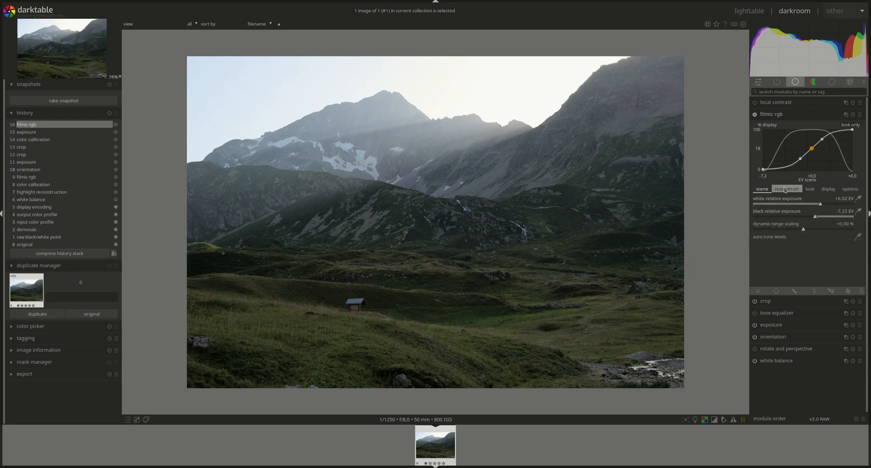
Step: Lower filmic's highlight reconstruction threshold to about −0.83 EV to include more sky highlights
click(786, 189)
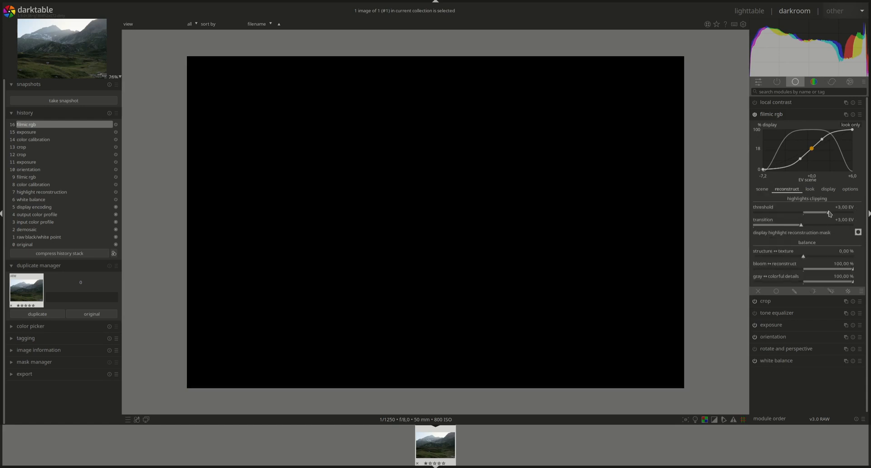
drag(838, 212, 811, 212)
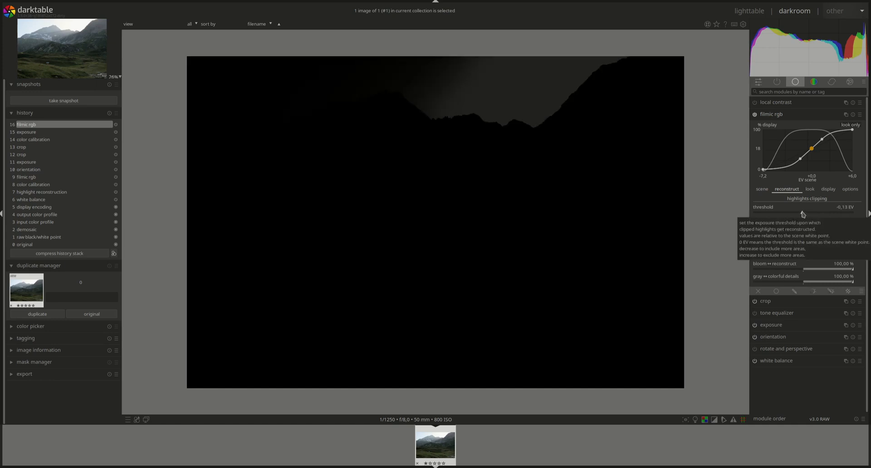
drag(822, 207, 800, 207)
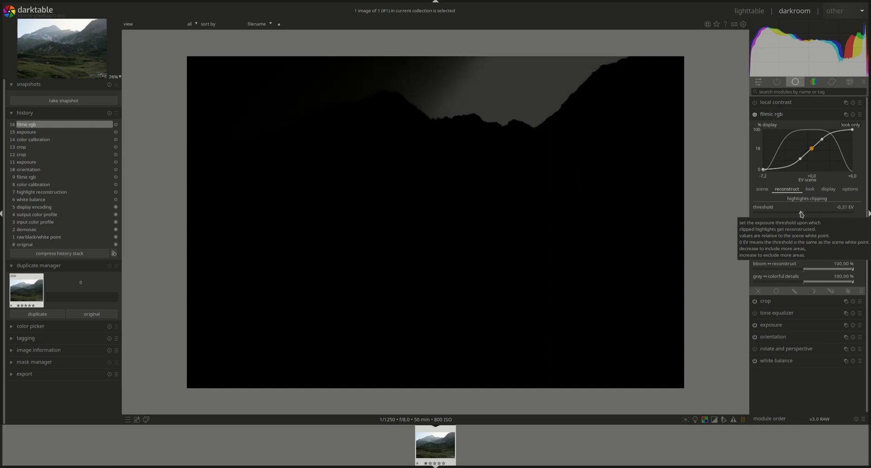
drag(811, 213, 800, 212)
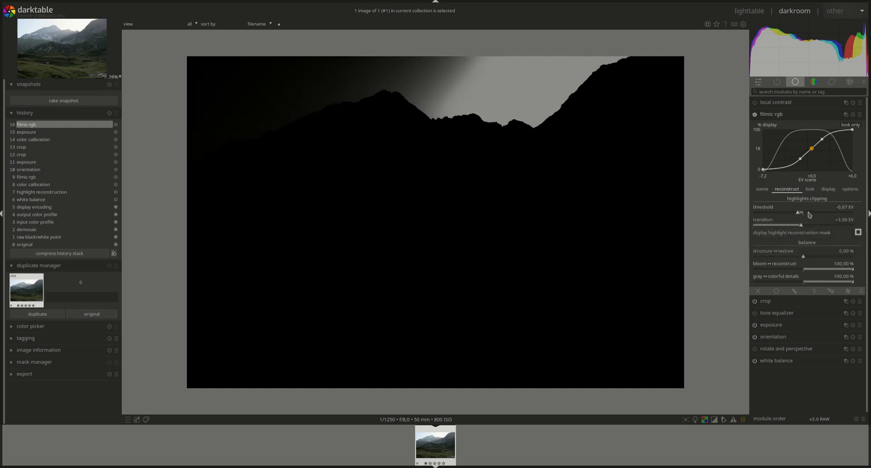
drag(800, 213, 795, 212)
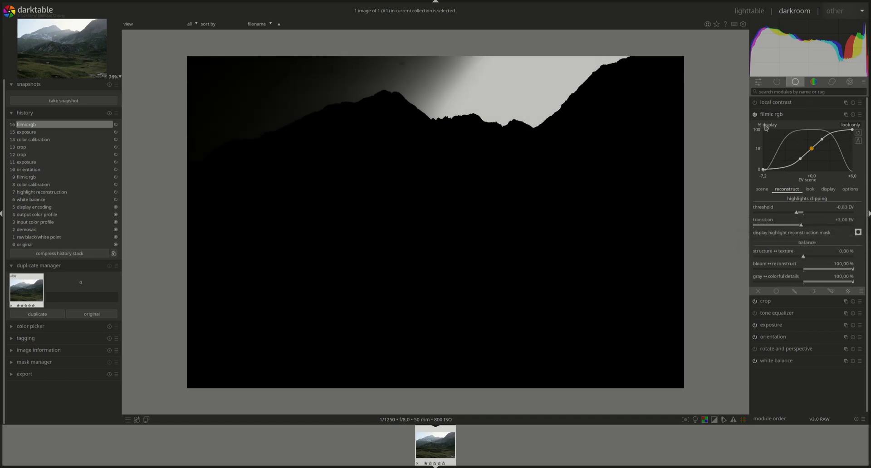
mouse_move(577, 86)
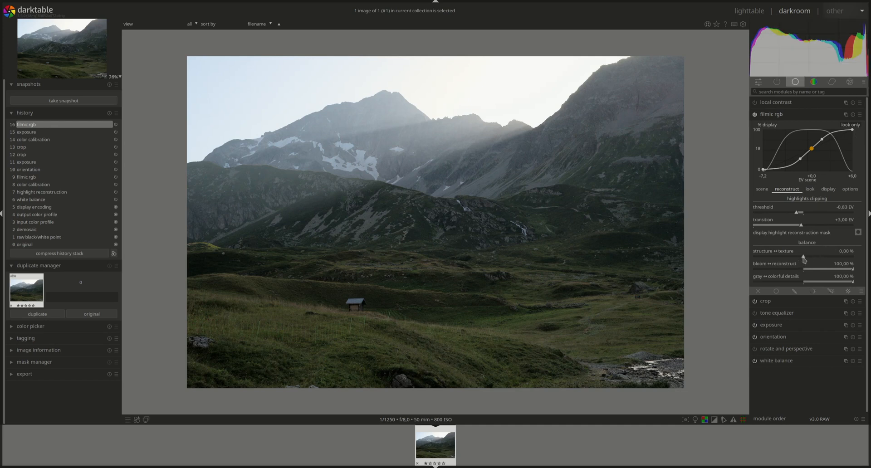
Step: Shift the structure–texture reconstruction balance toward texture, to about 42%
drag(797, 258, 817, 258)
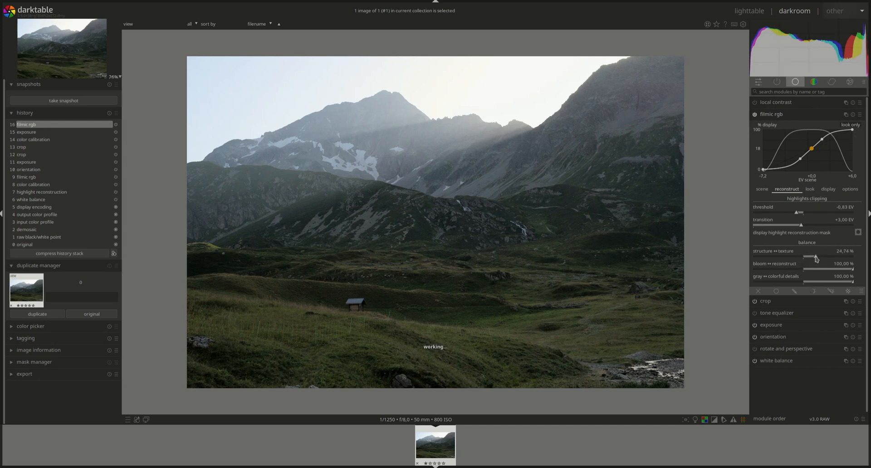
drag(817, 255, 825, 254)
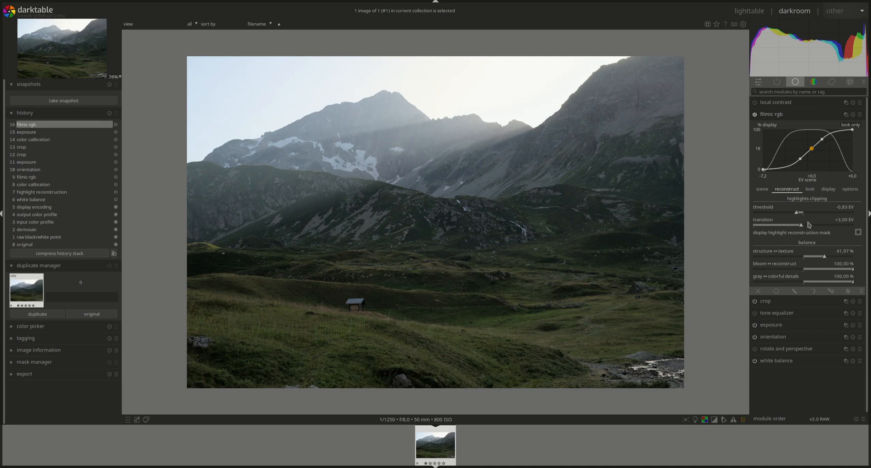
click(850, 190)
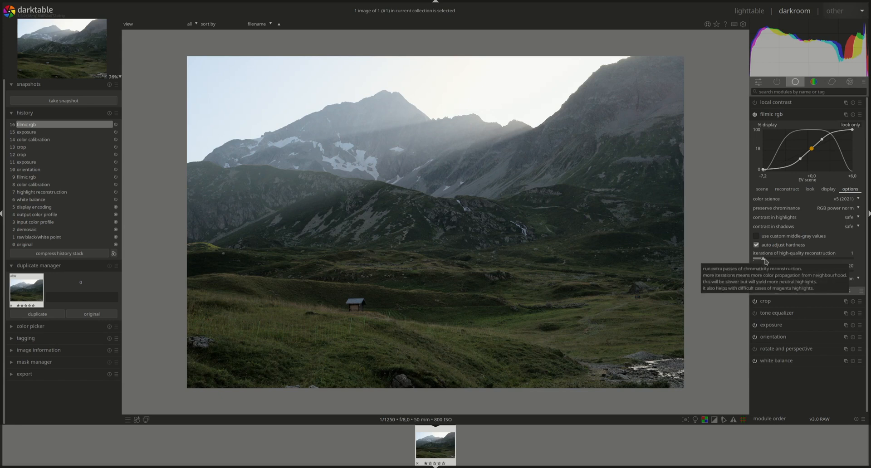
Step: Set high-quality reconstruction iterations to 3, review the look and display settings, then collapse filmic rgb
drag(764, 259, 783, 260)
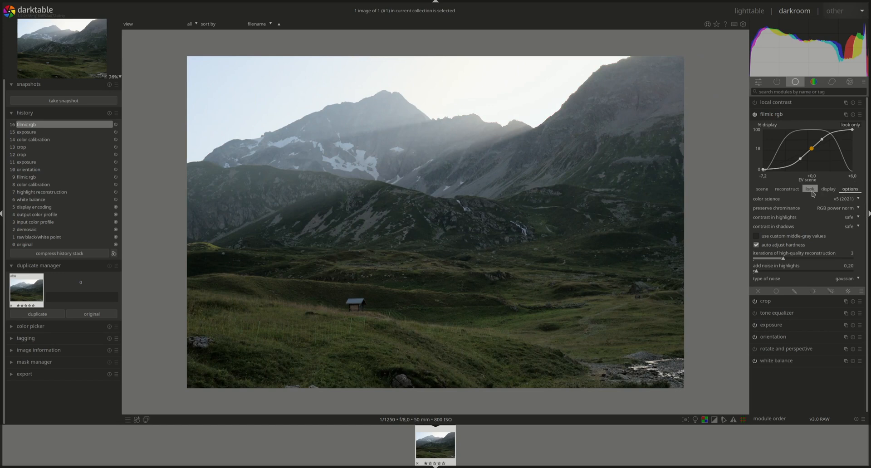
click(810, 189)
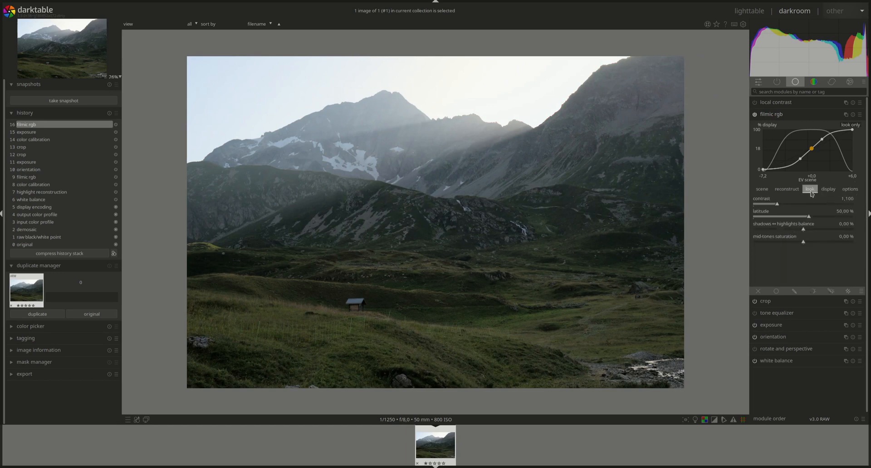
click(828, 190)
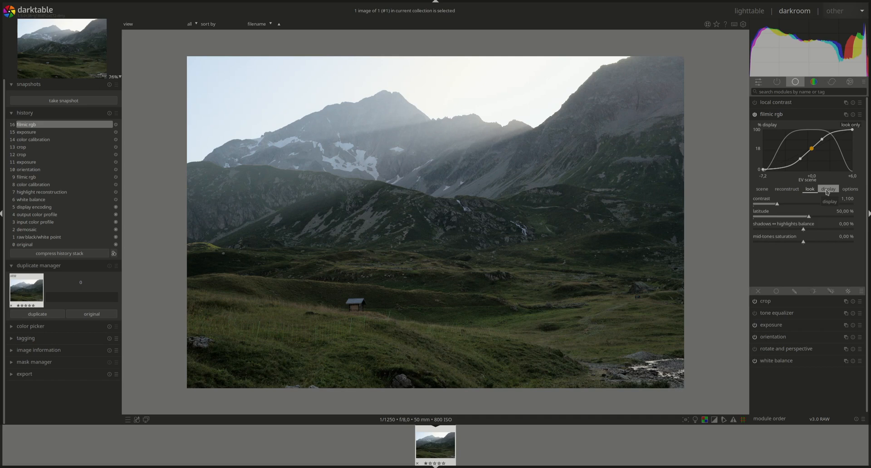
click(828, 190)
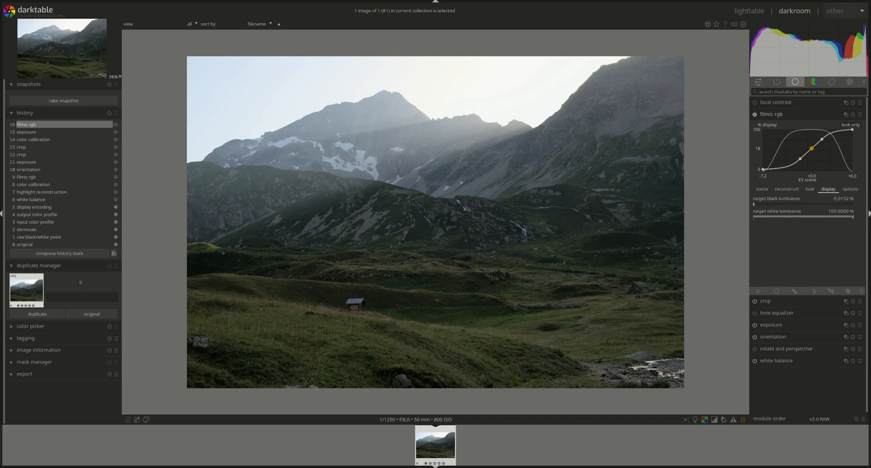
click(787, 189)
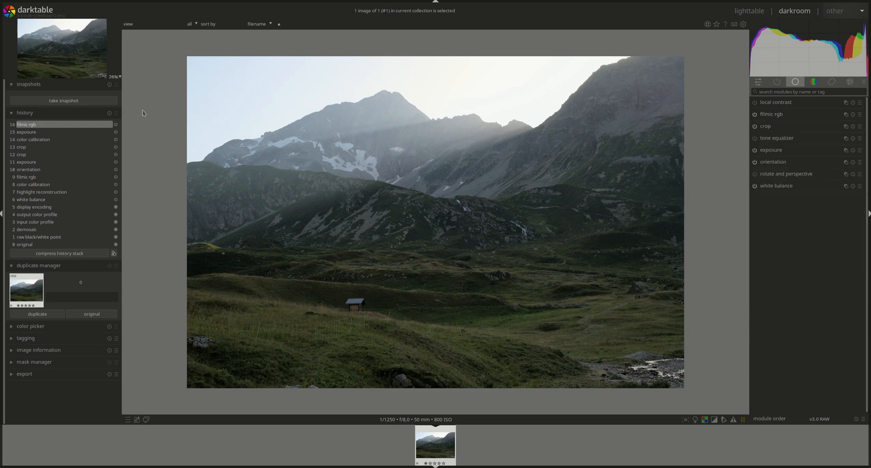
click(33, 140)
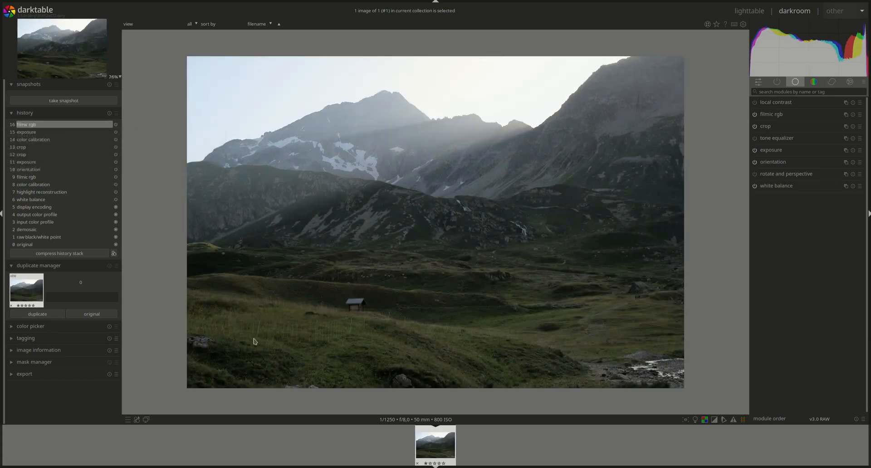
mouse_move(321, 334)
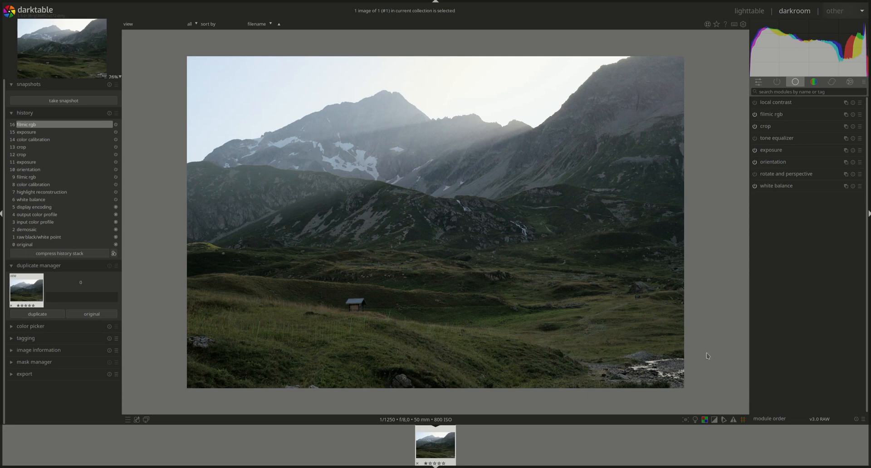
mouse_move(739, 331)
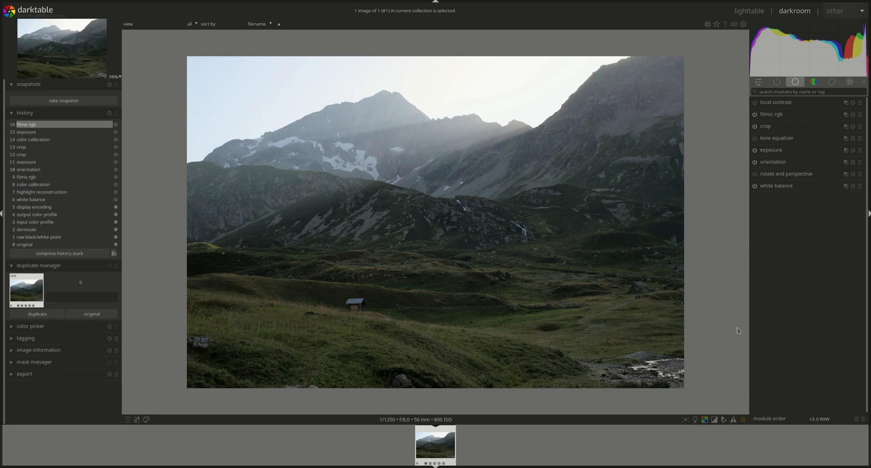
mouse_move(296, 291)
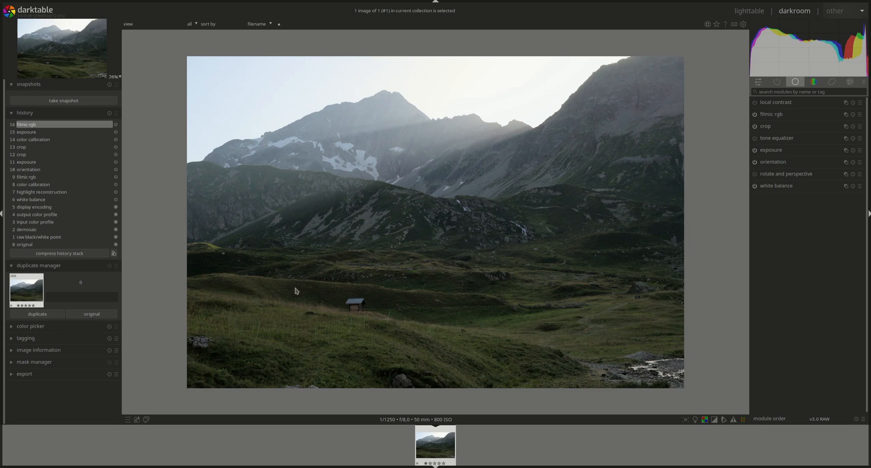
mouse_move(354, 317)
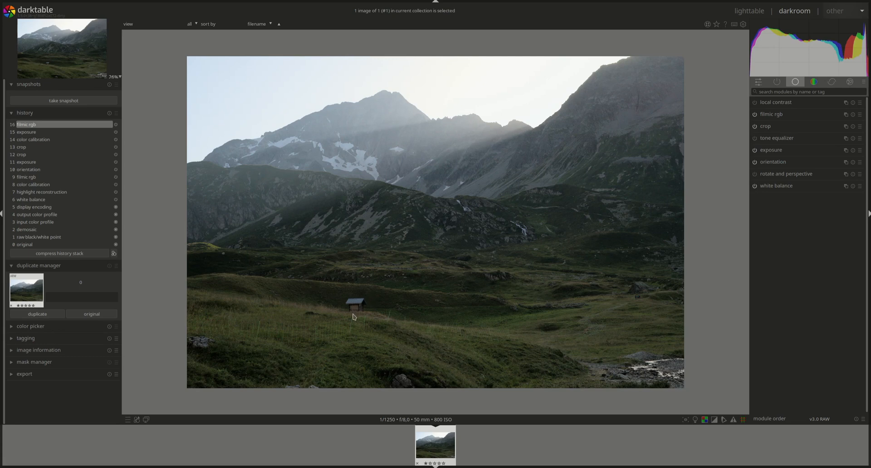
mouse_move(389, 264)
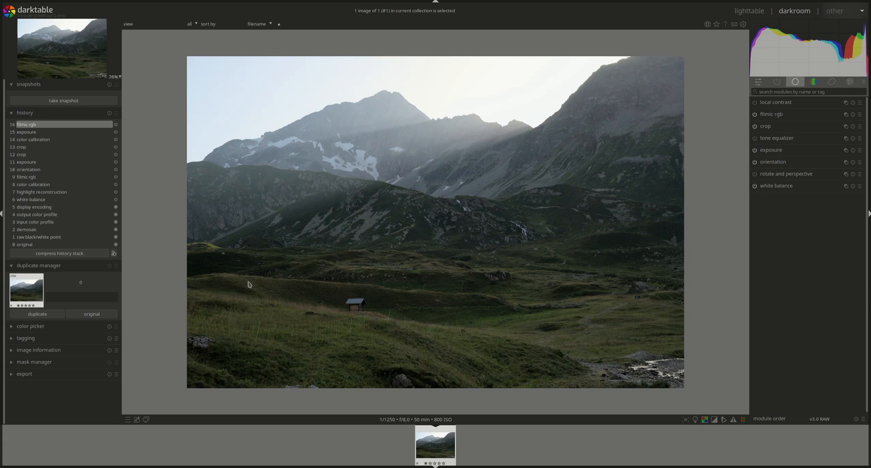
mouse_move(682, 217)
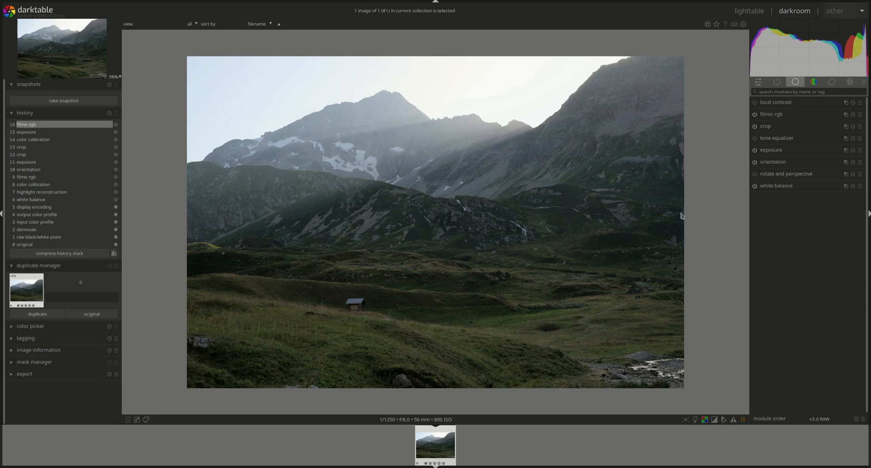
mouse_move(777, 138)
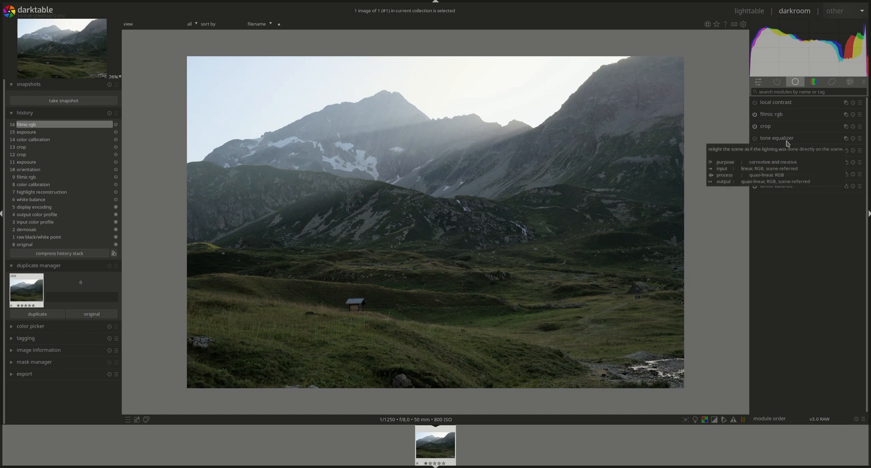
Step: Expand the tone equalizer module to start a masked adjustment around the meadow and hut
click(777, 138)
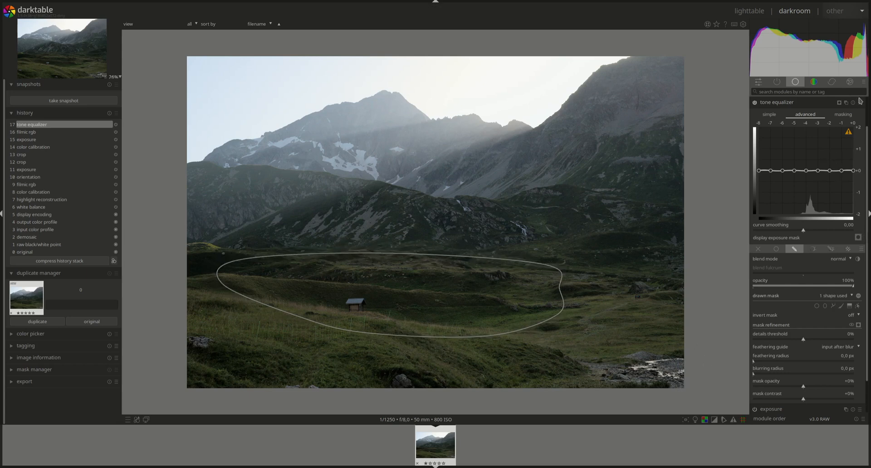
Step: Set the tone equalizer's mask exposure compensation, lift the meadow's dark tones and feather the mask by 20 px
click(842, 115)
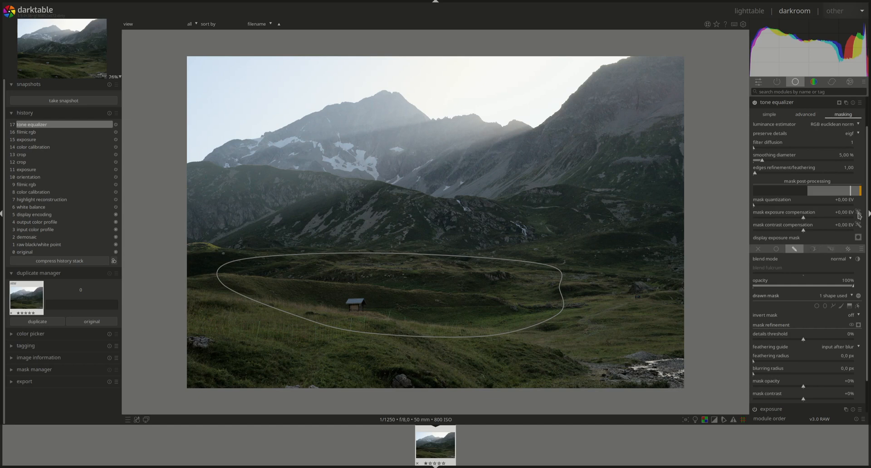
drag(806, 212, 778, 212)
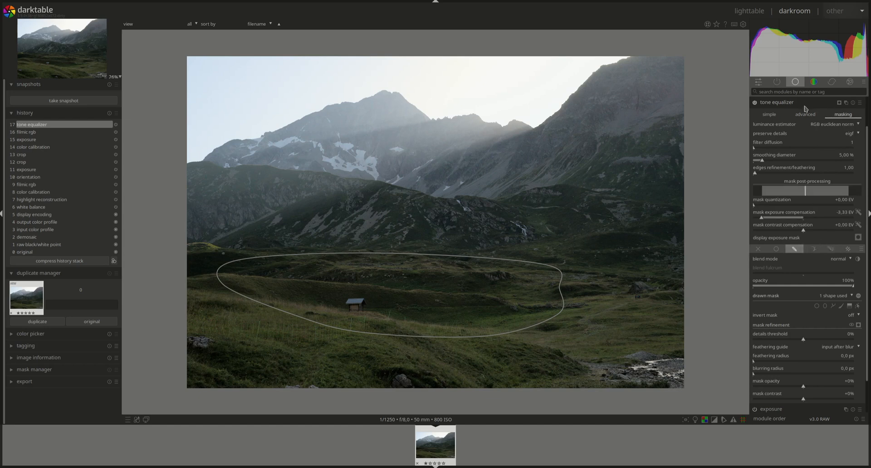
click(805, 115)
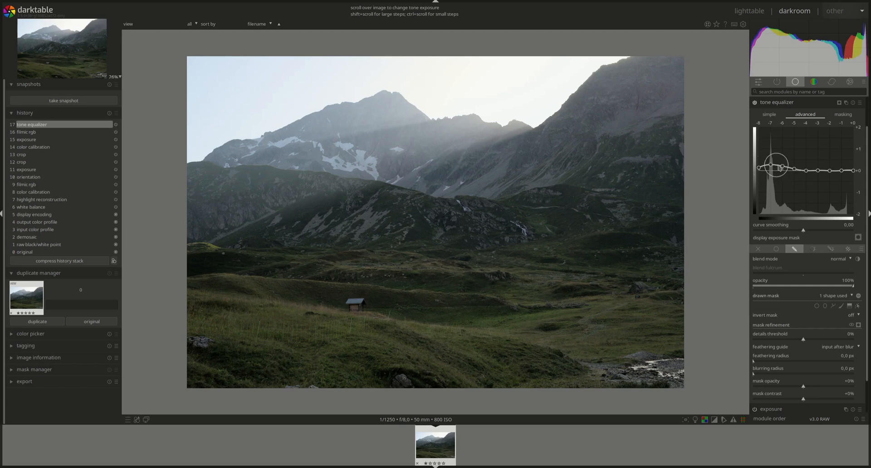
mouse_move(773, 166)
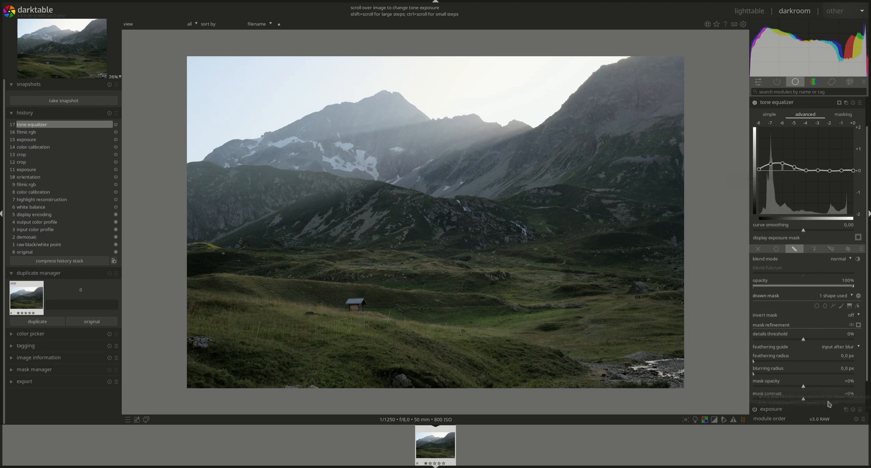
mouse_move(842, 365)
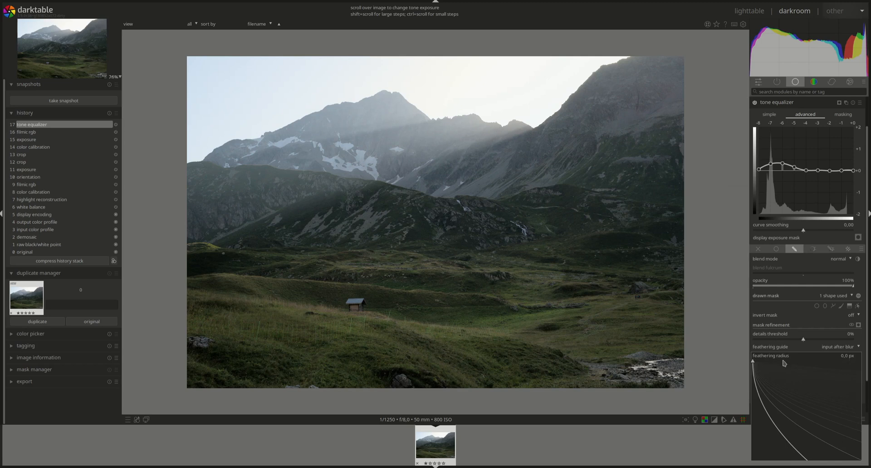
mouse_move(837, 382)
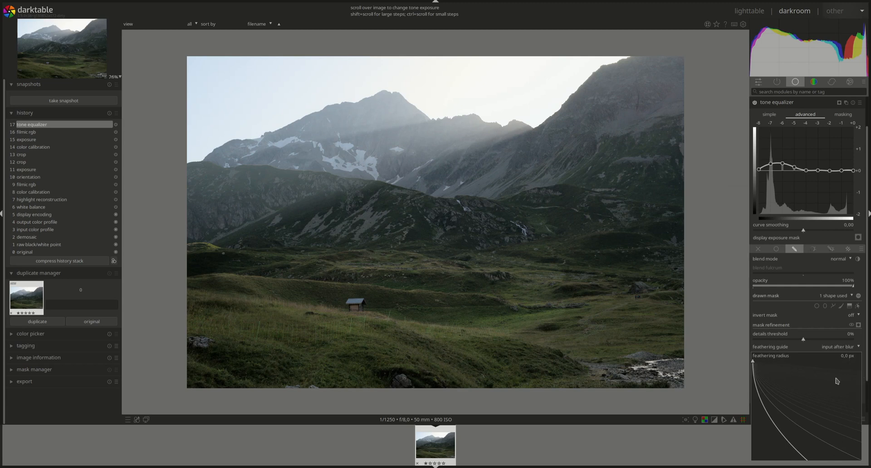
drag(754, 360, 761, 361)
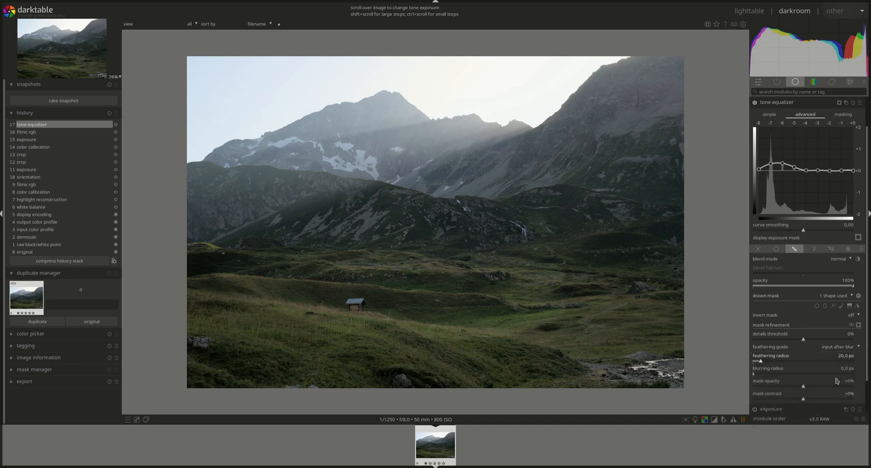
mouse_move(753, 101)
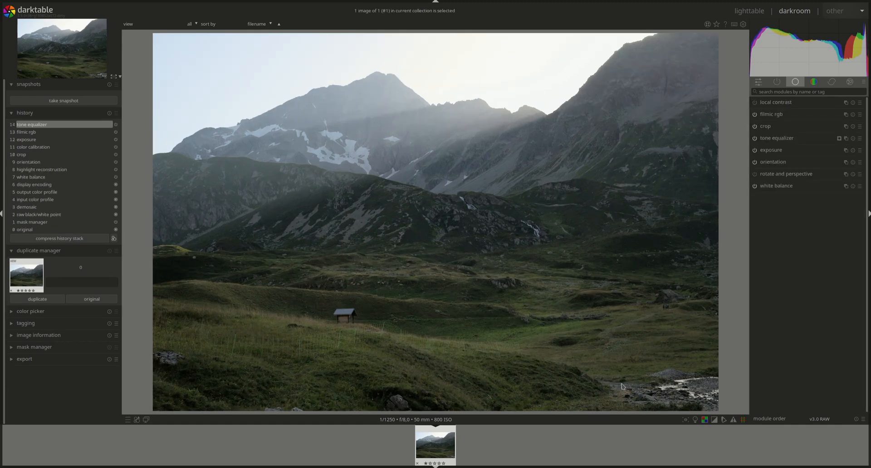
mouse_move(389, 396)
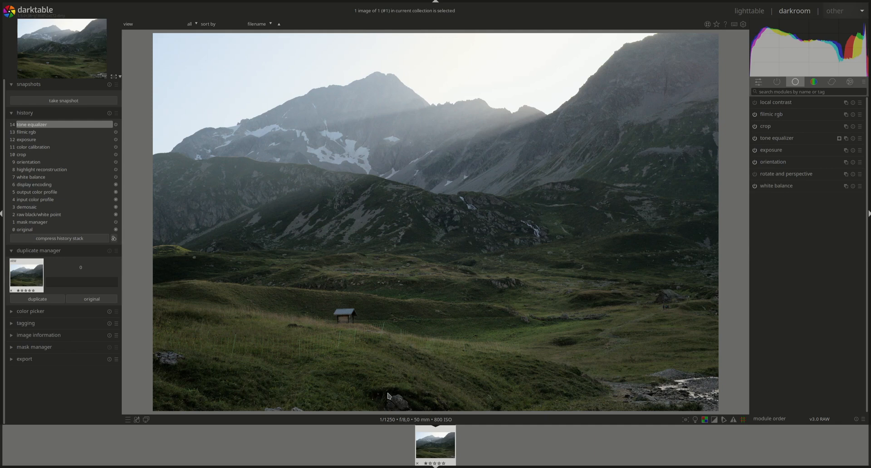
mouse_move(353, 362)
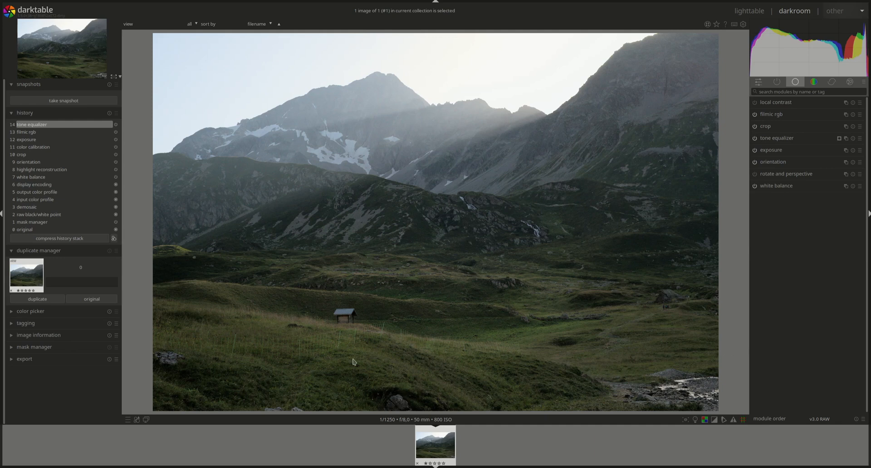
mouse_move(248, 371)
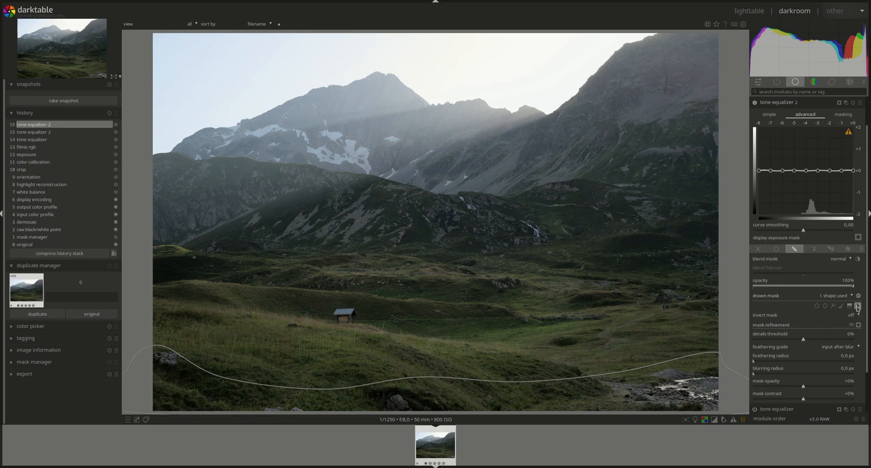
Step: Set the second tone equalizer's mask compensation near −3.34 EV and adjust the foreground's deepest shadows
click(843, 114)
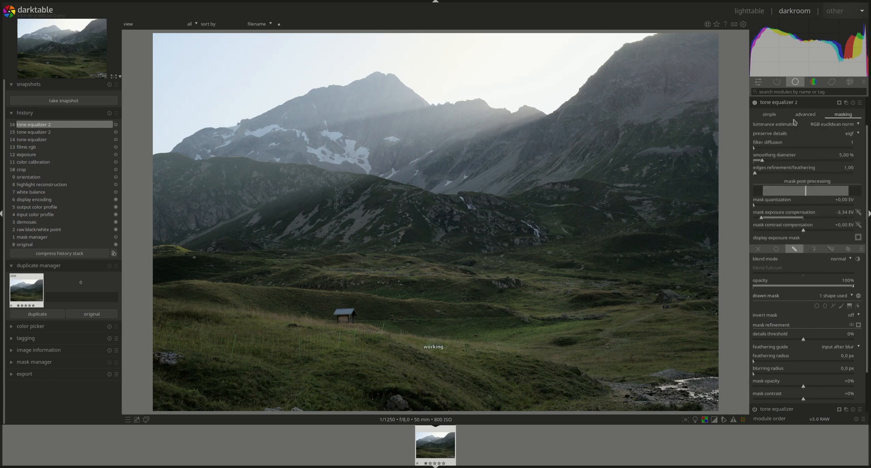
click(805, 114)
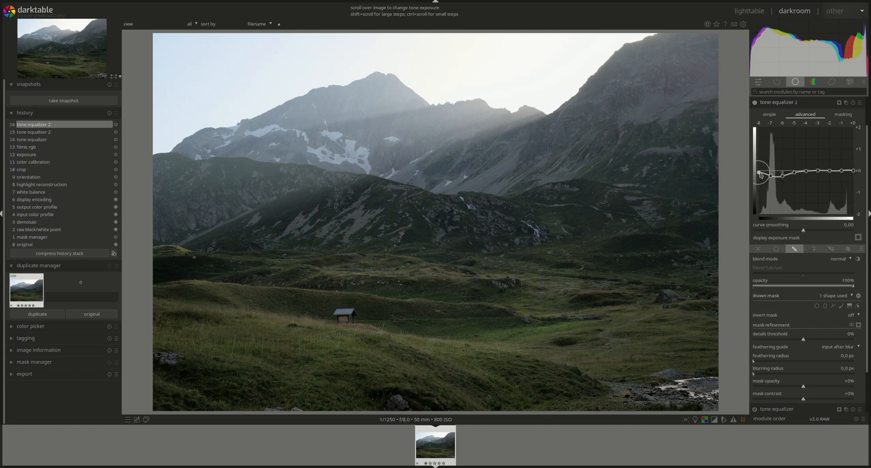
drag(759, 173, 759, 175)
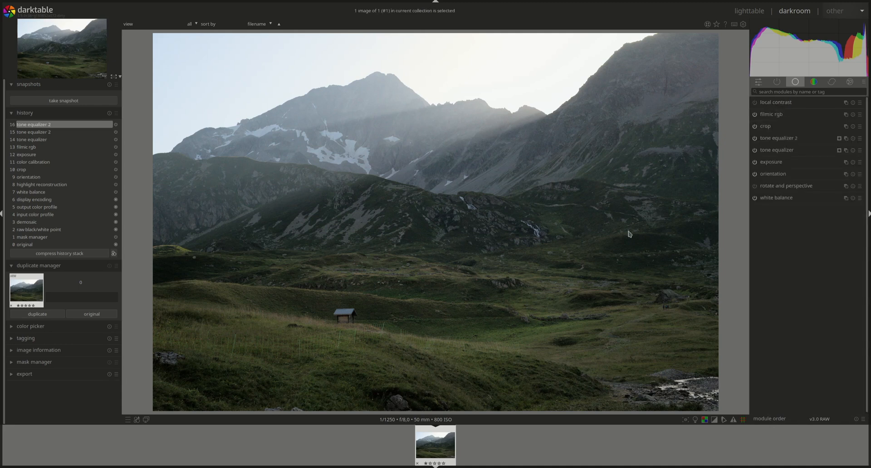
mouse_move(178, 168)
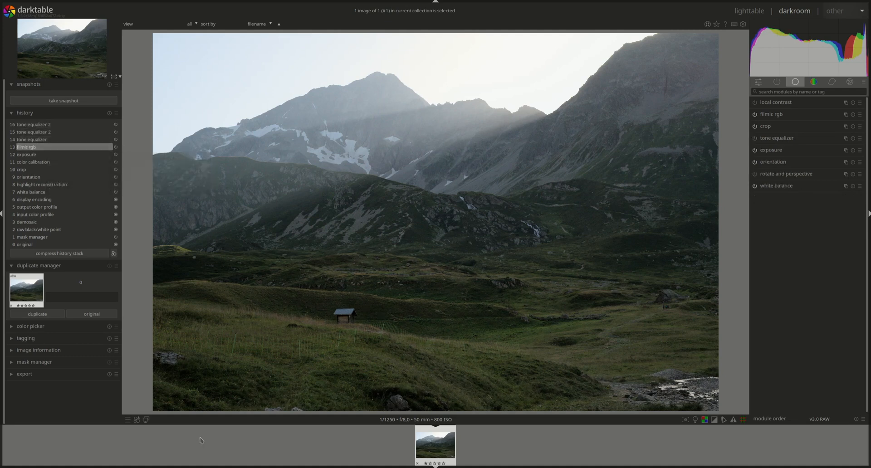
click(33, 124)
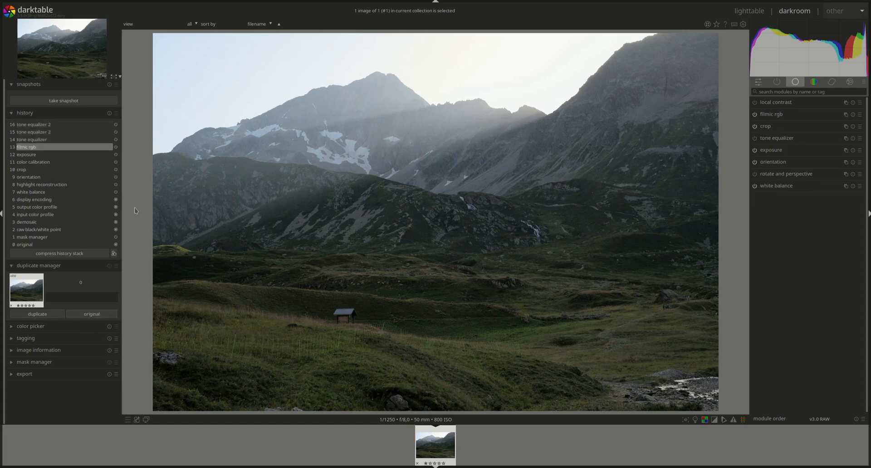
click(34, 123)
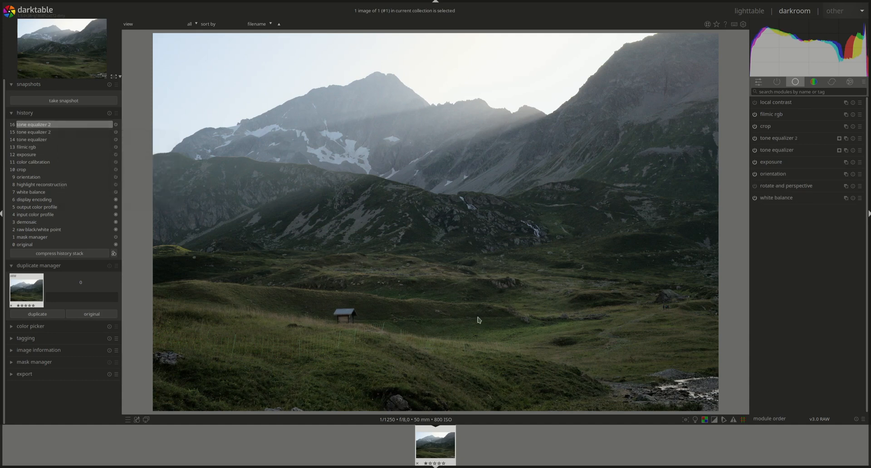
mouse_move(618, 238)
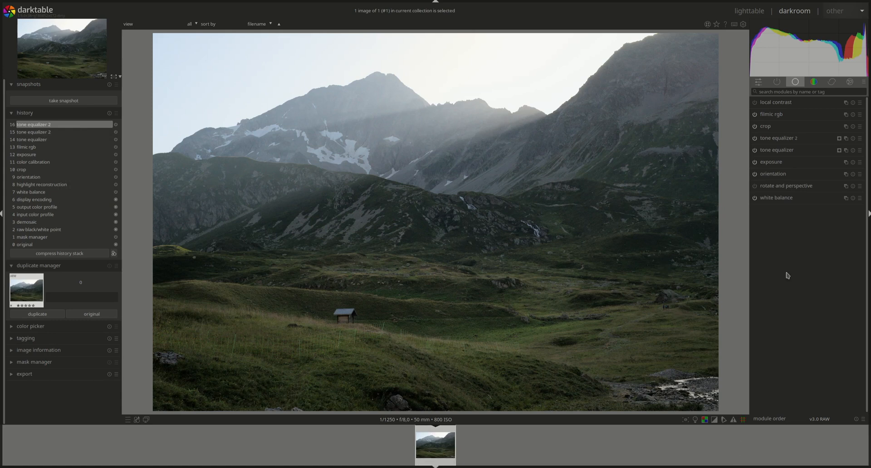
mouse_move(801, 305)
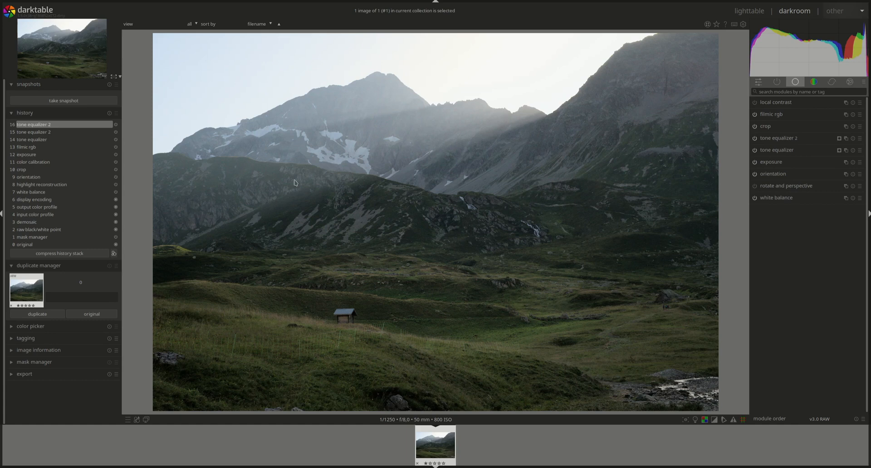
Step: Expand color balance rgb in the color group and show its luminance mask ranges
click(814, 81)
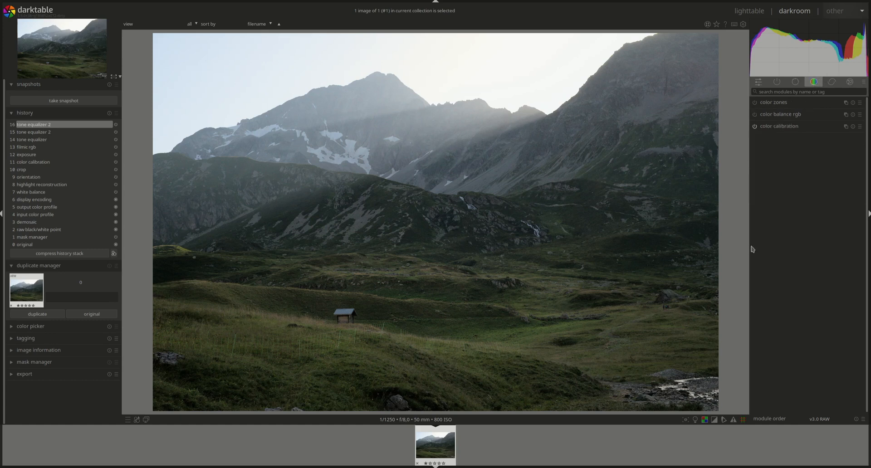
click(780, 114)
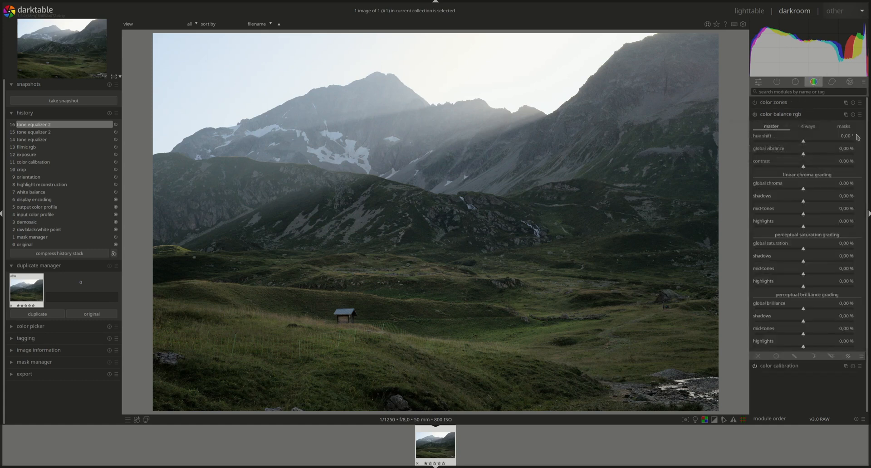
click(843, 126)
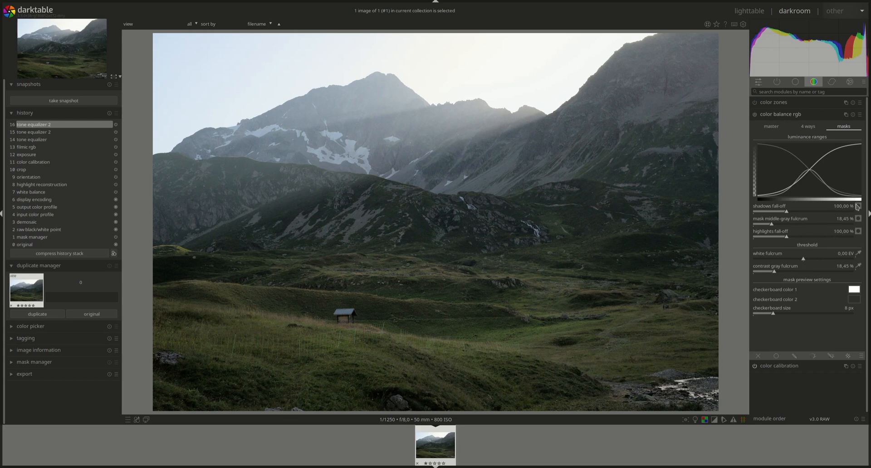
mouse_move(559, 259)
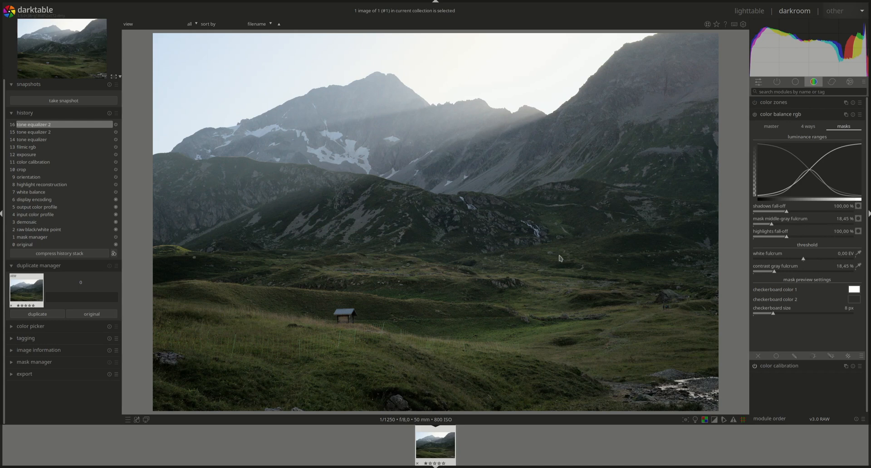
mouse_move(858, 207)
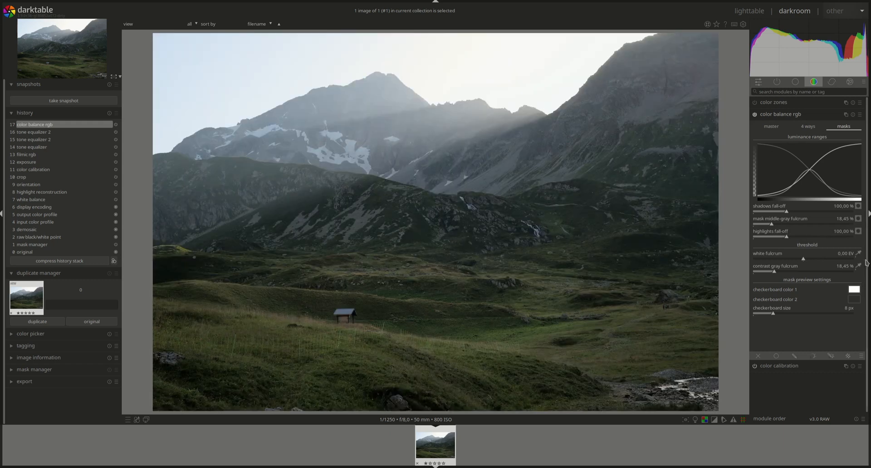
Step: In 4 ways, tint shadows to hue 105.56° at 2% chroma and highlights to 35.69° at 3% chroma
click(809, 126)
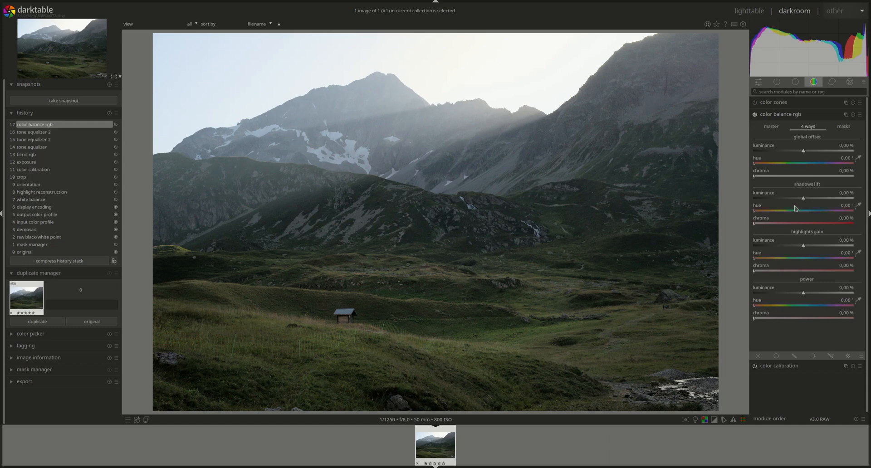
mouse_move(788, 215)
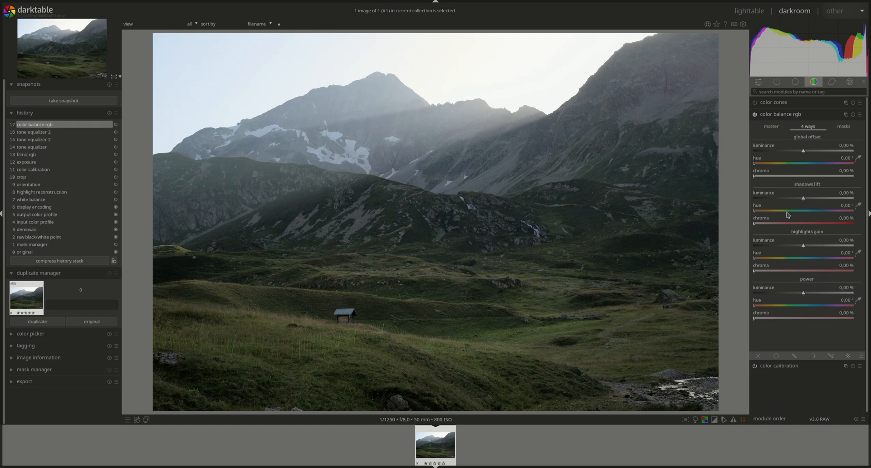
drag(756, 212, 783, 212)
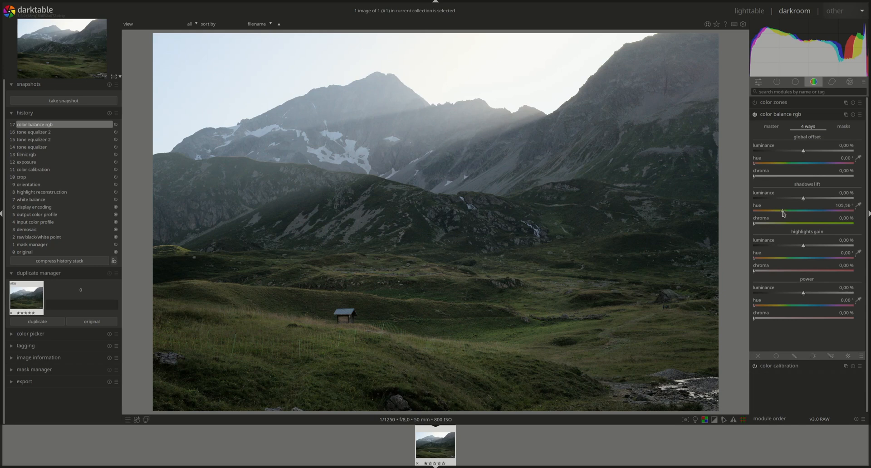
mouse_move(756, 213)
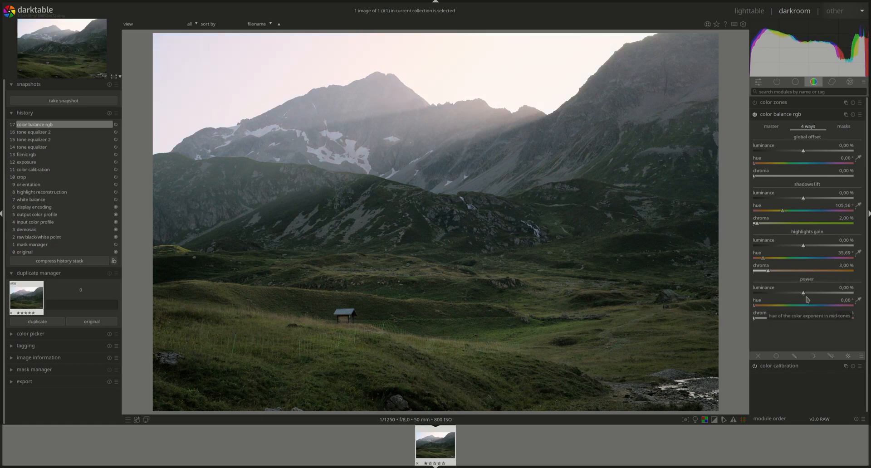
click(772, 127)
text(2)
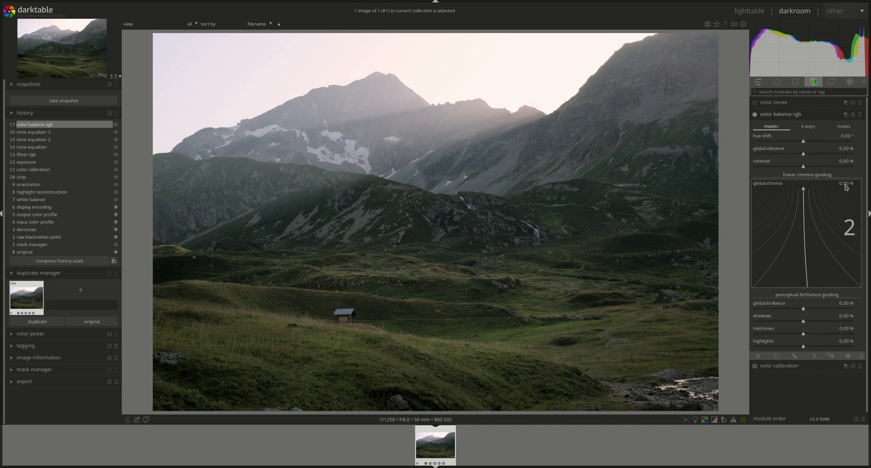
Step: On the master tab, settle global chroma at 10% after trying 20%, and nudge highlights chroma
drag(803, 189, 824, 189)
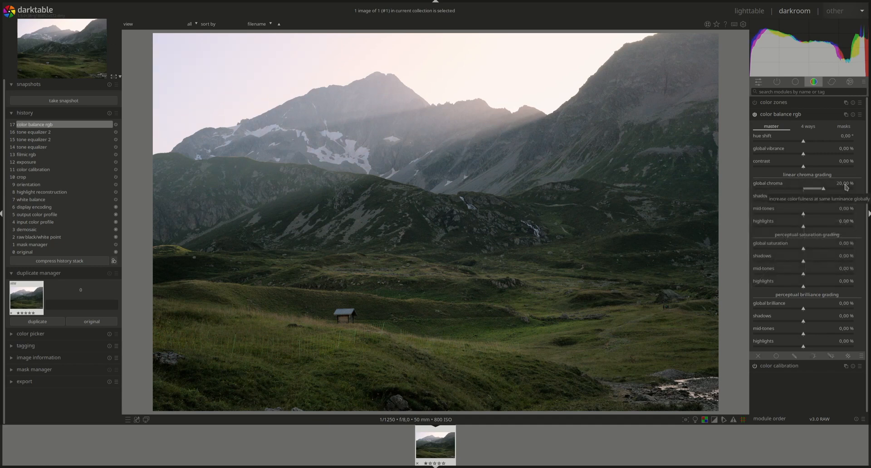
mouse_move(825, 194)
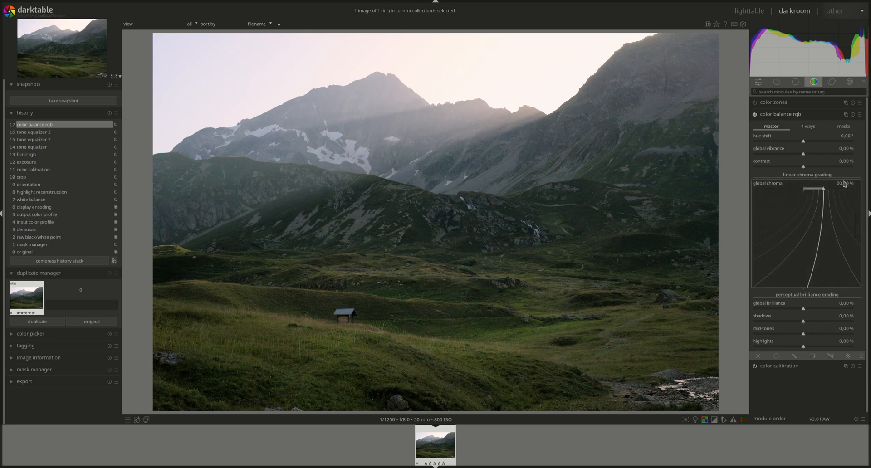
drag(823, 189, 811, 188)
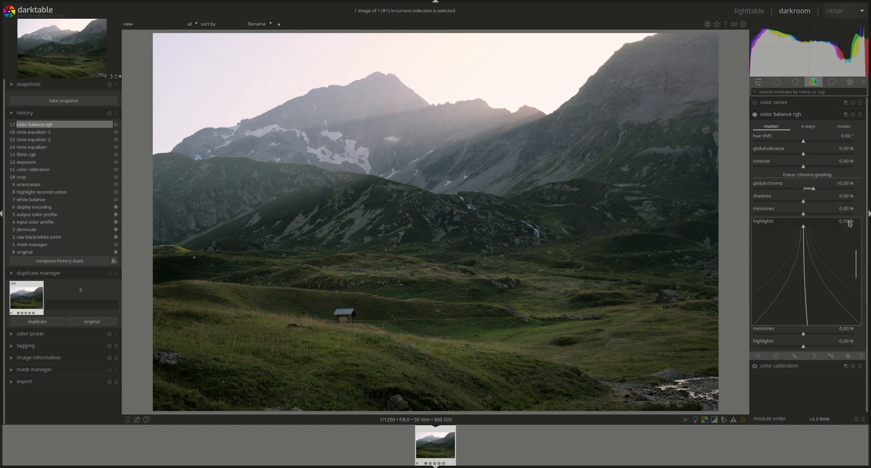
drag(803, 227, 817, 227)
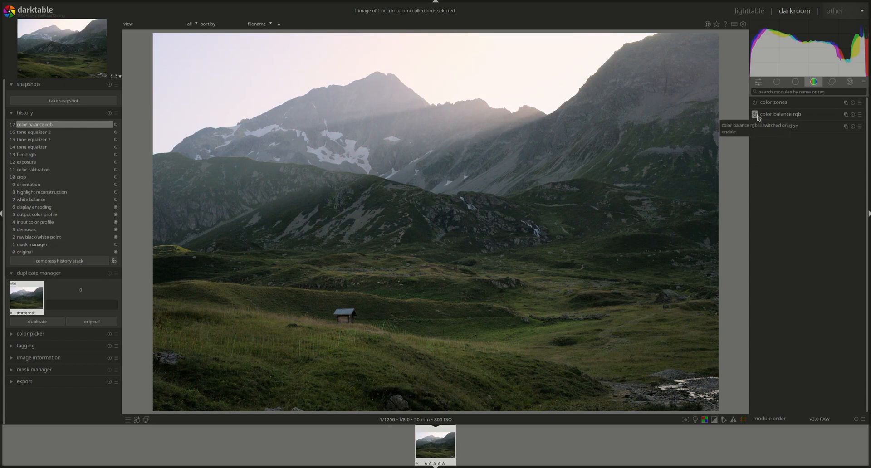
mouse_move(582, 60)
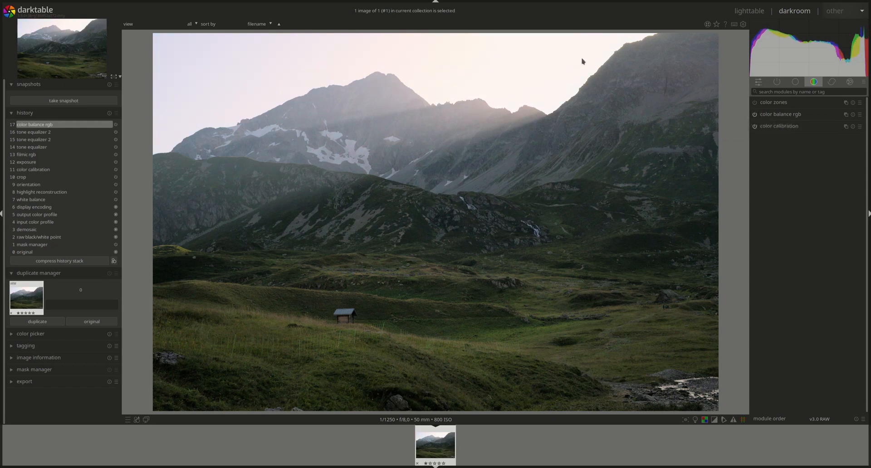
mouse_move(466, 117)
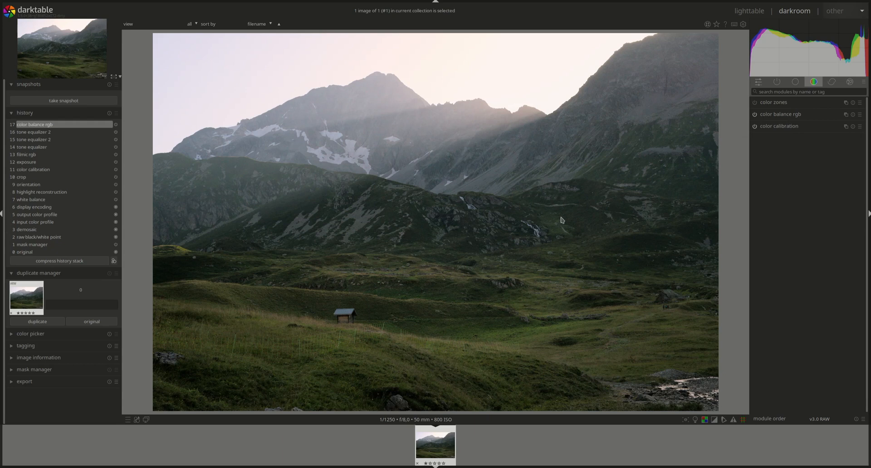
mouse_move(599, 277)
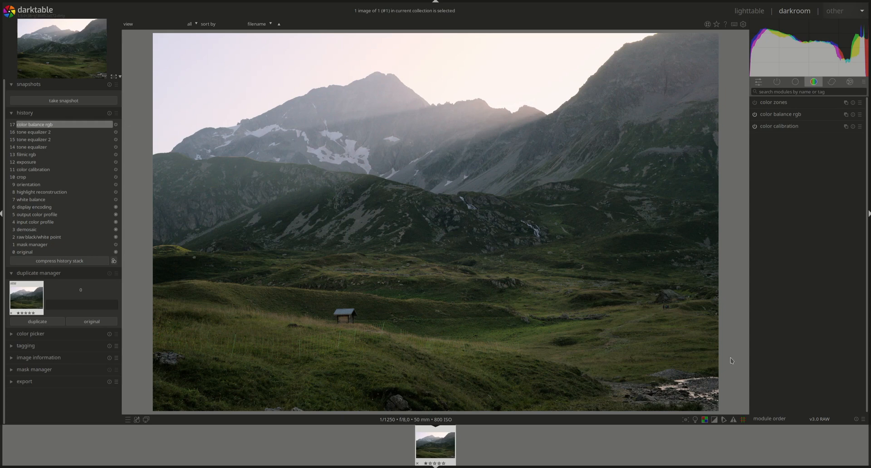
mouse_move(361, 408)
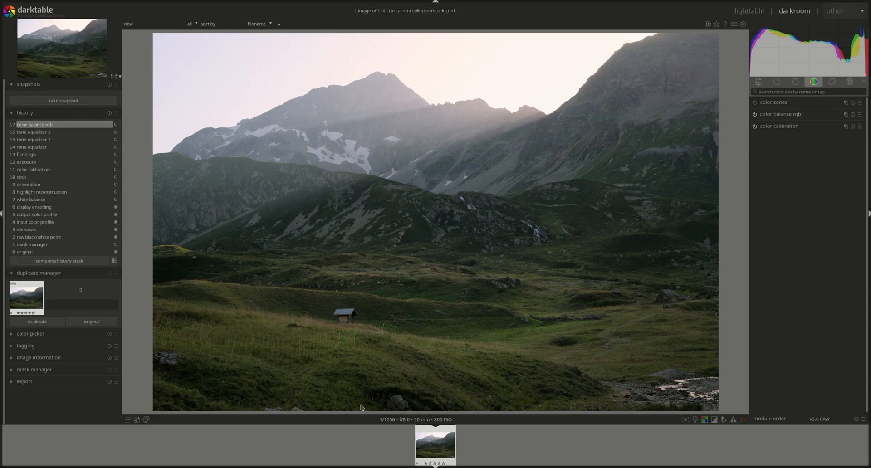
mouse_move(370, 415)
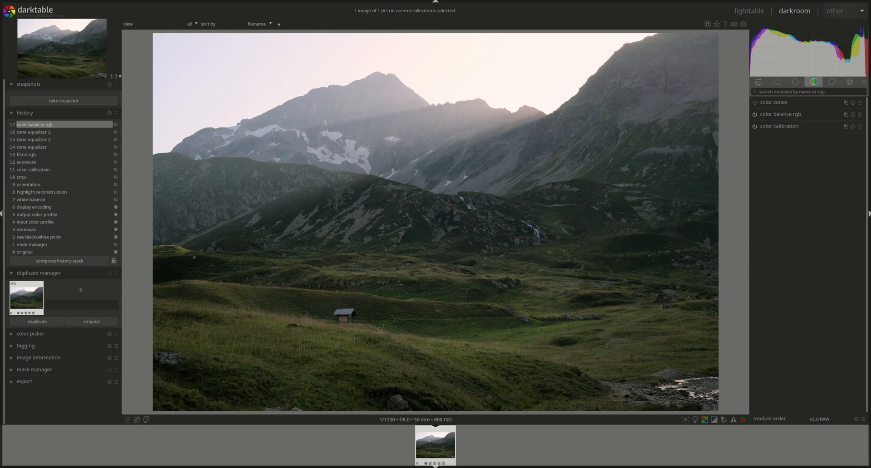
Step: In the correct group's retouch module, start a path shape around the stream in the bottom-right corner
click(832, 82)
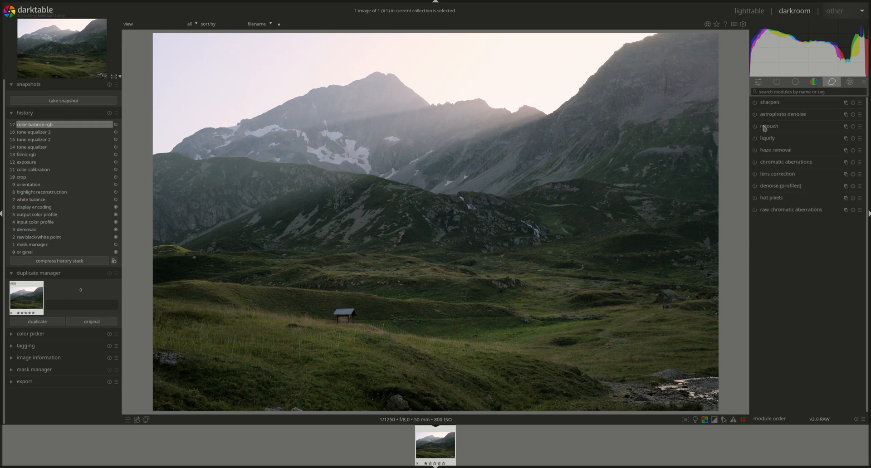
click(769, 126)
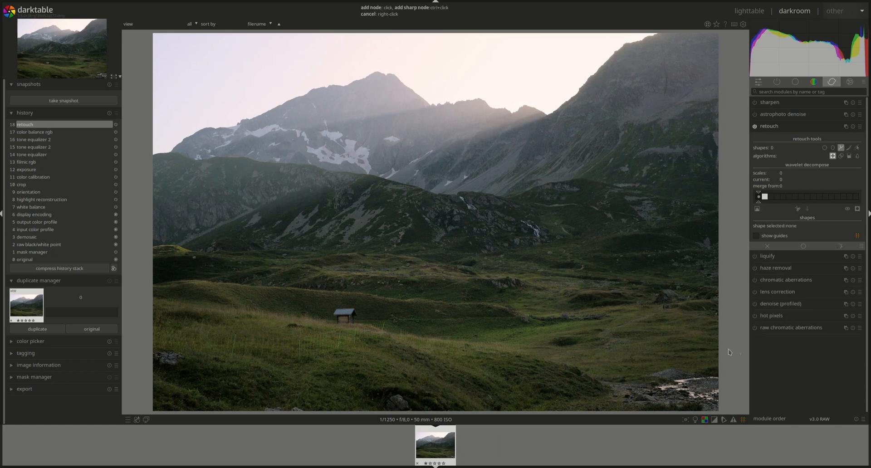
click(635, 365)
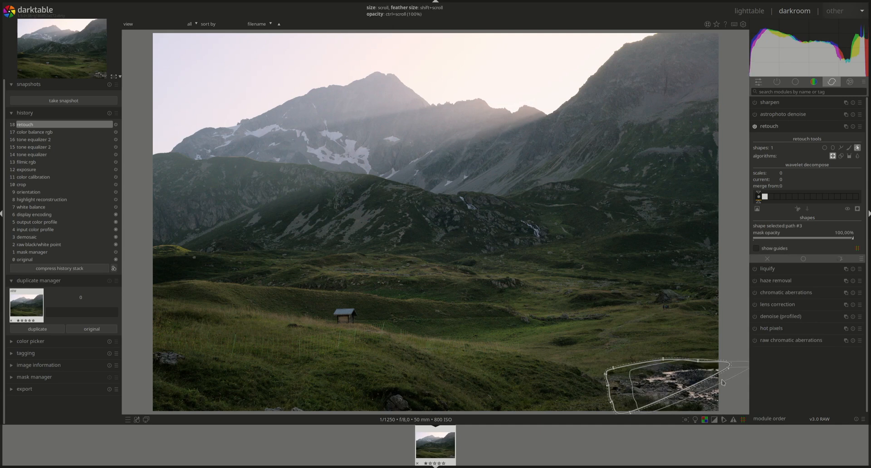
Step: Drag the stream patch's clone source onto nearby grass so the stream is covered
drag(722, 382, 623, 380)
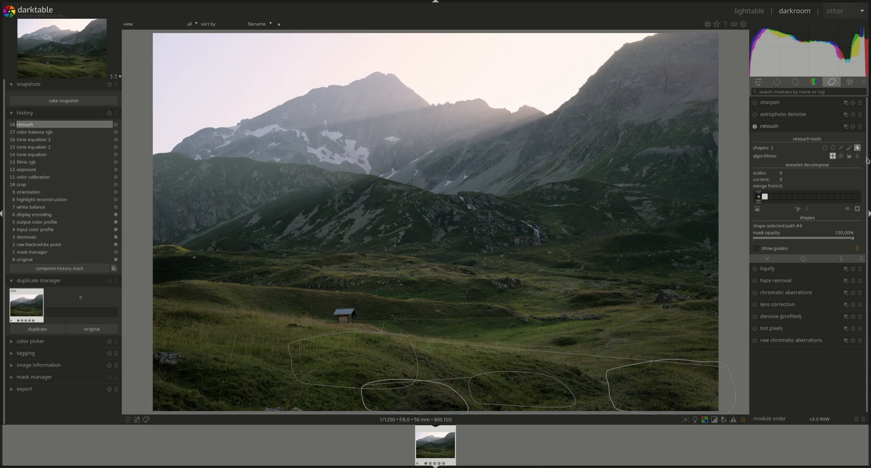
Step: Select the existing stream patch shape to rework it again
click(856, 148)
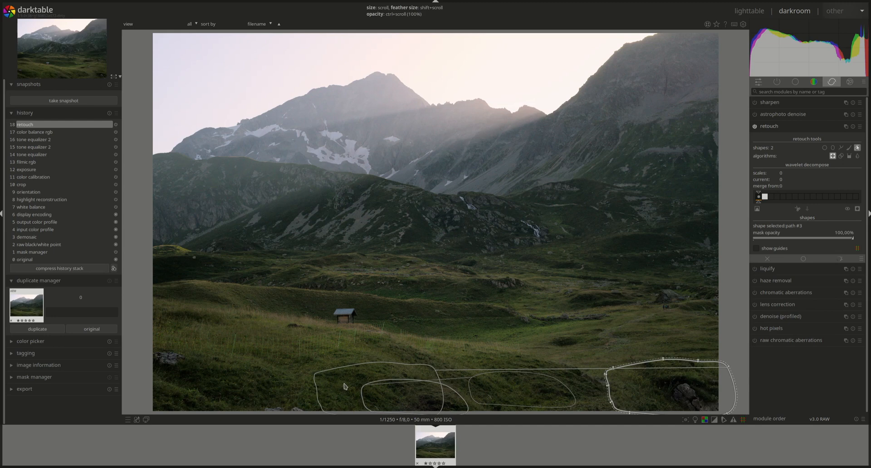
mouse_move(401, 372)
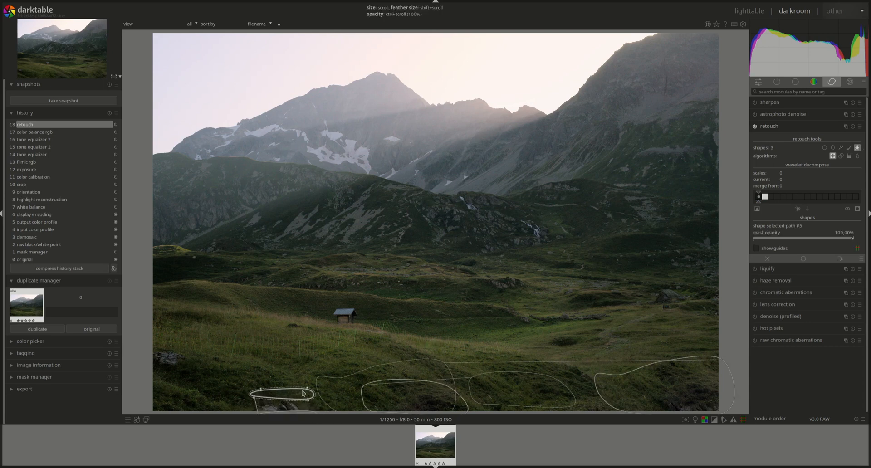
Step: Add heal patches over bright spots in the bottom-left grass and hide the retouch shape outlines
drag(277, 393, 286, 403)
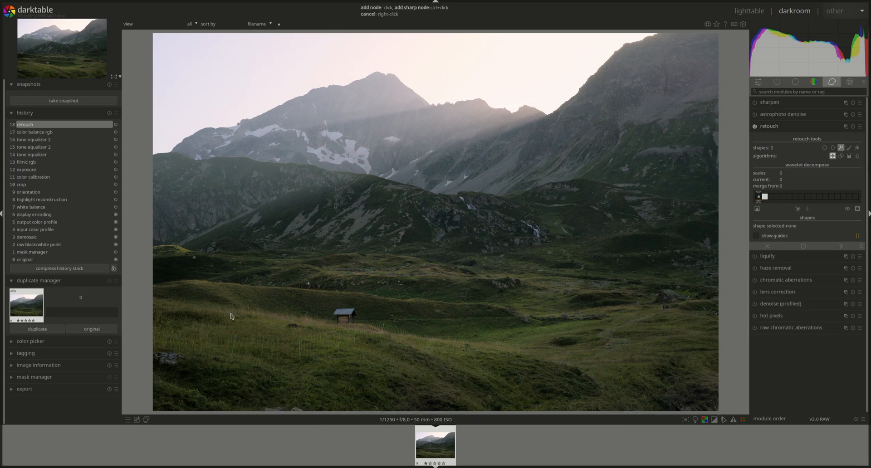
mouse_move(246, 413)
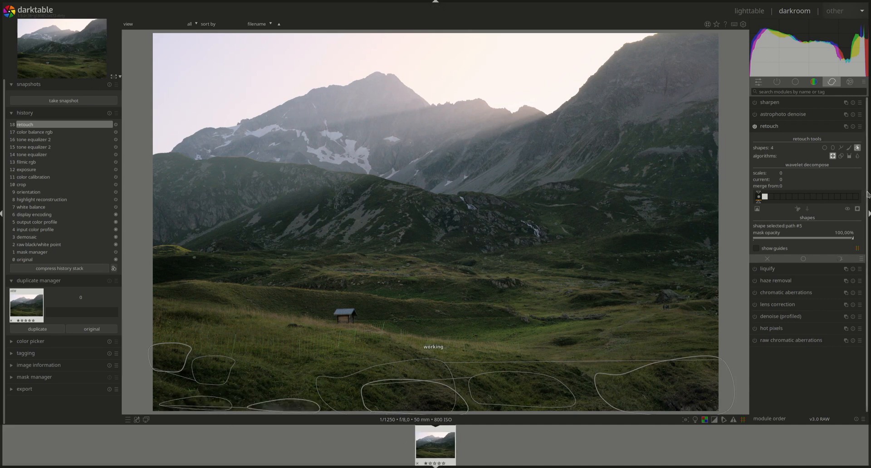
click(858, 148)
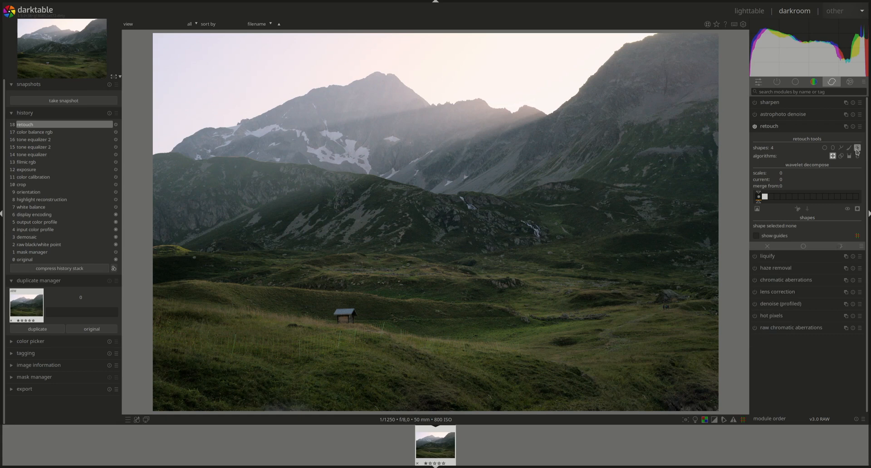
mouse_move(858, 148)
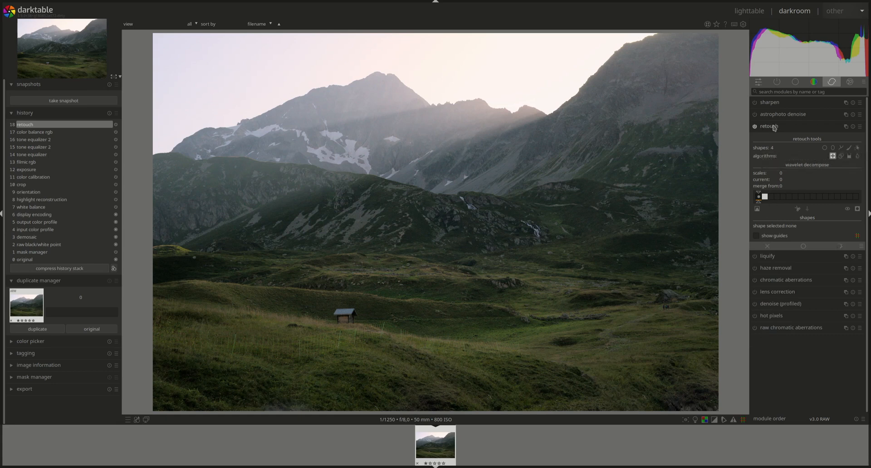
Step: Collapse retouch and enable denoise (profiled) on the landscape
click(769, 126)
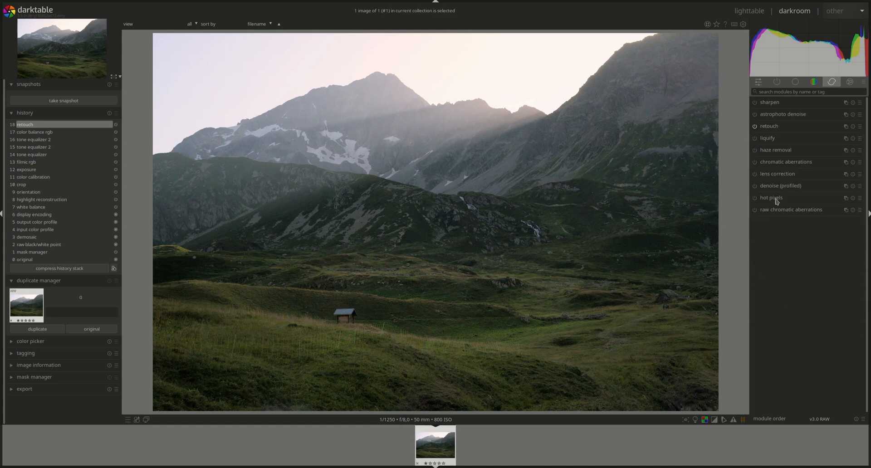
click(754, 185)
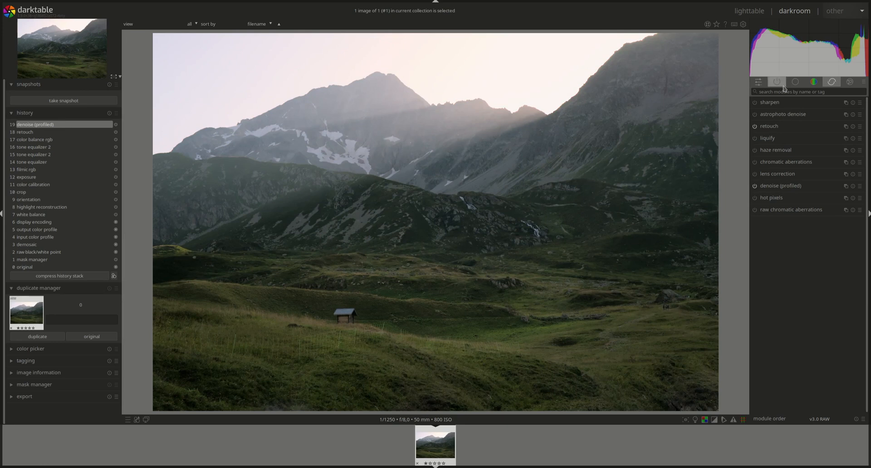
Step: Search 'diff', apply a diffuse or sharpen preset with 10 iterations, 512 px central radius and 384 px span, then collapse it
text(d)
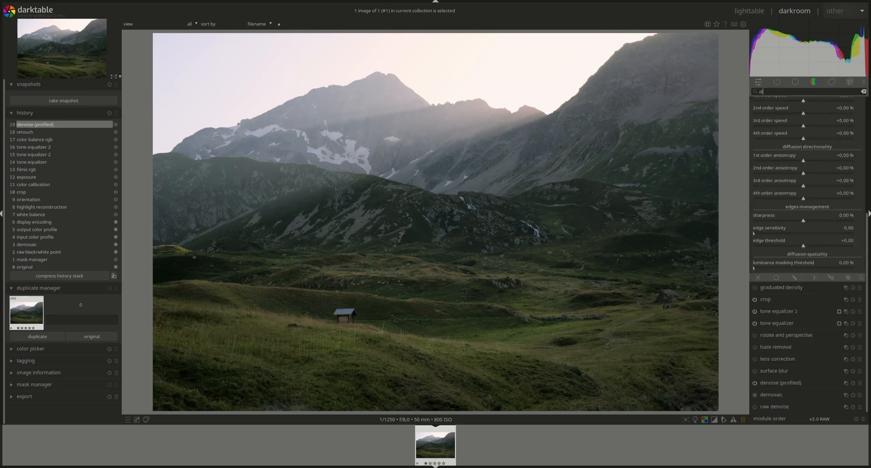
text(iff)
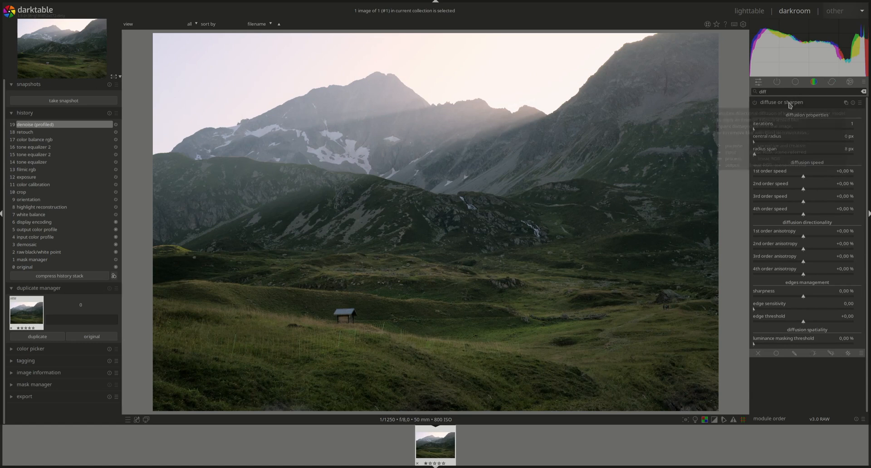
mouse_move(782, 101)
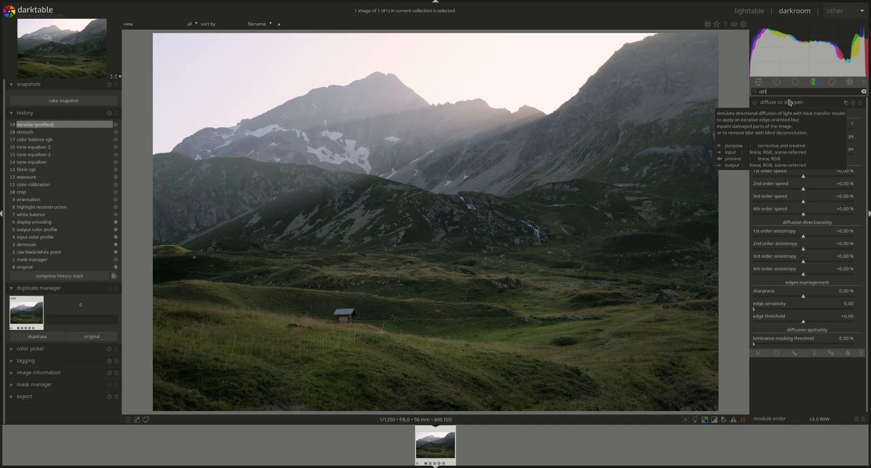
mouse_move(264, 341)
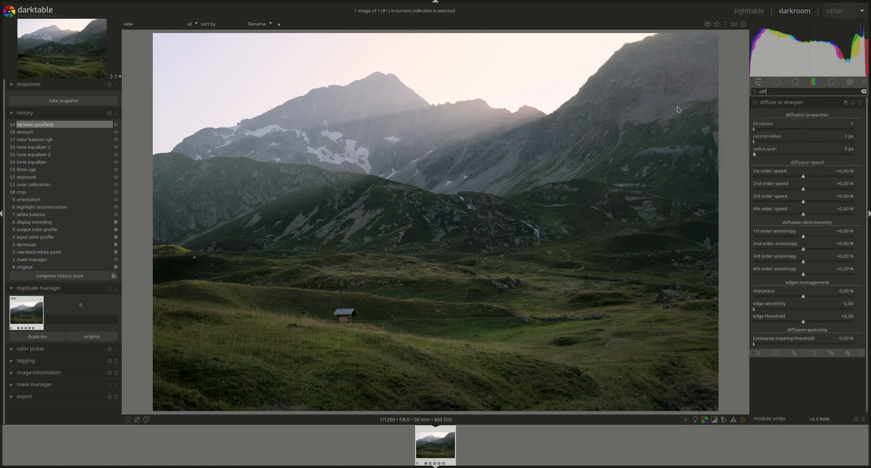
mouse_move(782, 103)
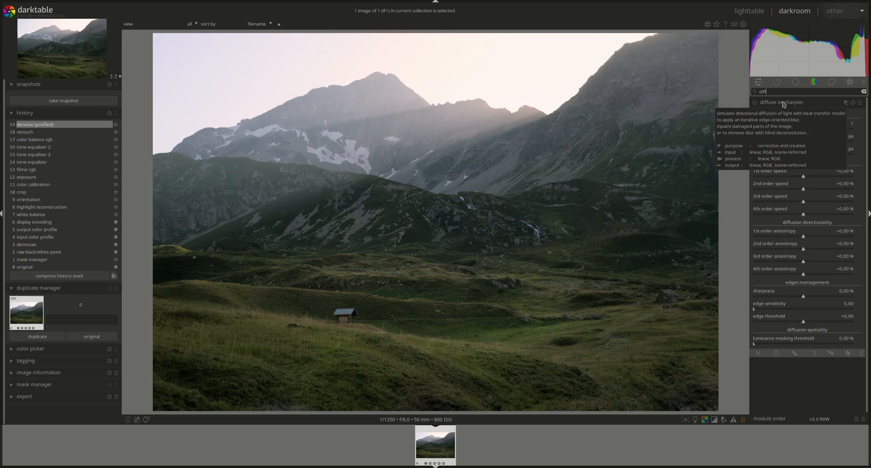
click(860, 102)
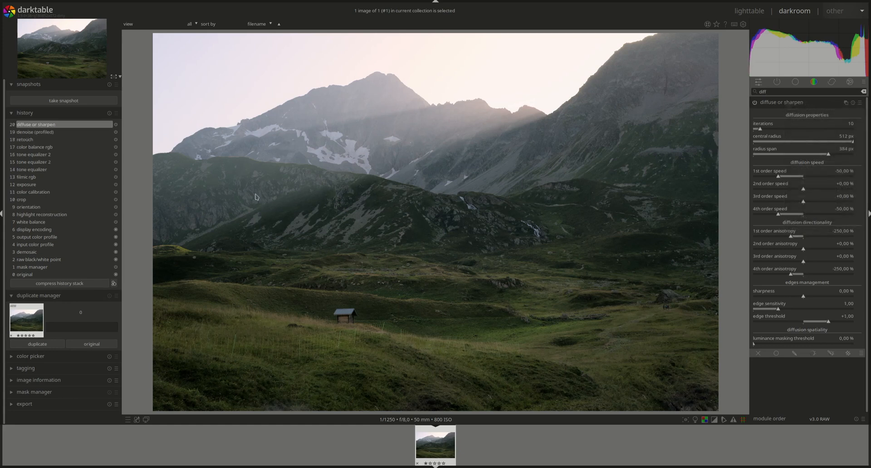
click(781, 102)
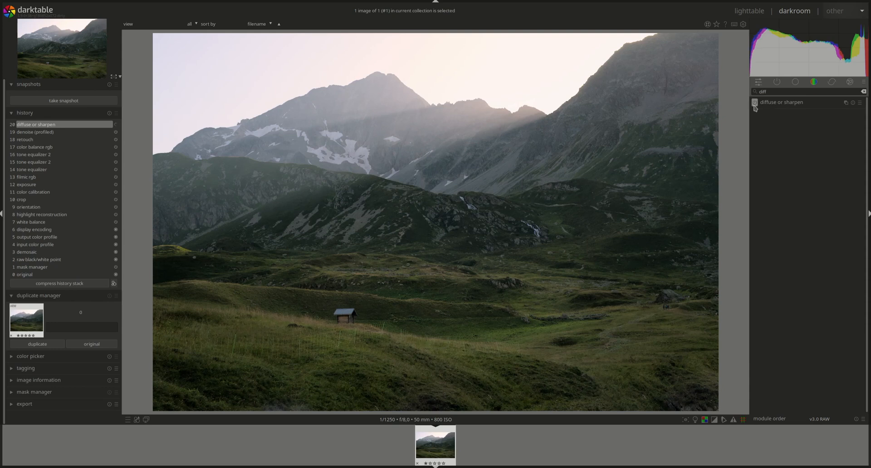
mouse_move(755, 101)
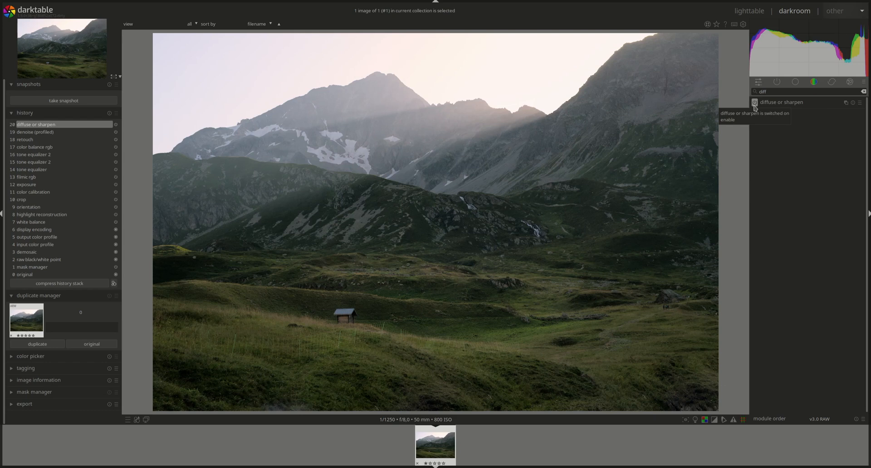
mouse_move(450, 209)
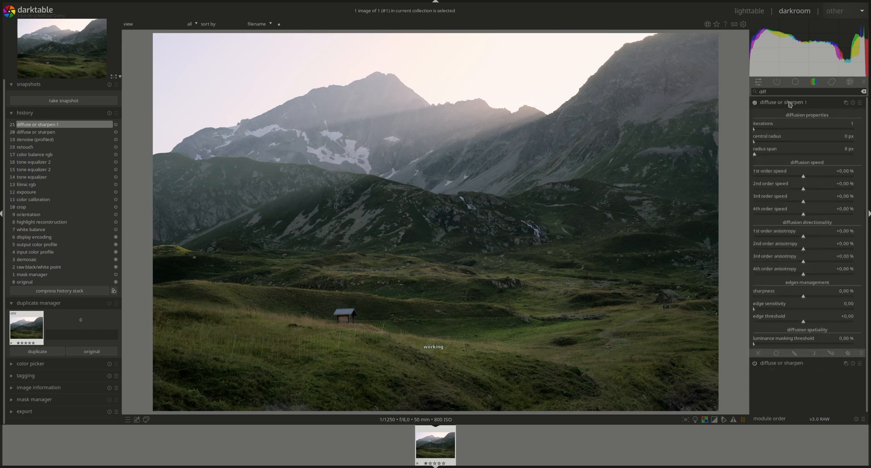
mouse_move(558, 280)
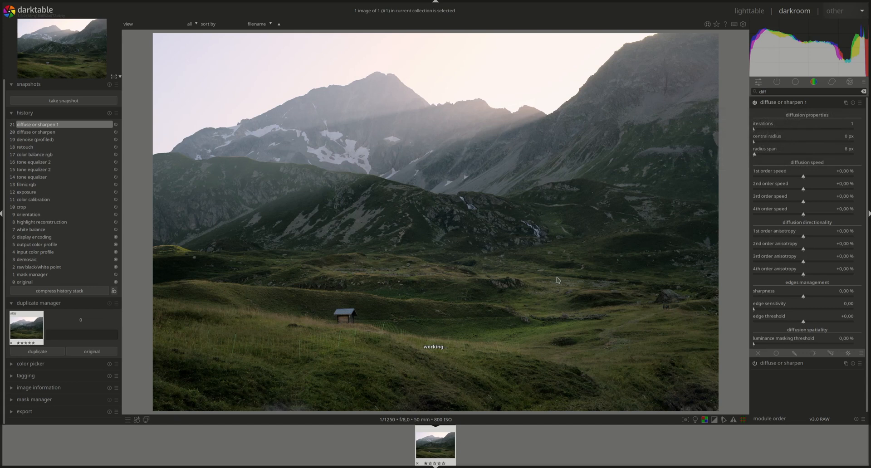
Step: Apply the 'dehaze' preset to the new diffuse or sharpen instance (10 iterations, 0 px radius, 512 px span)
click(860, 103)
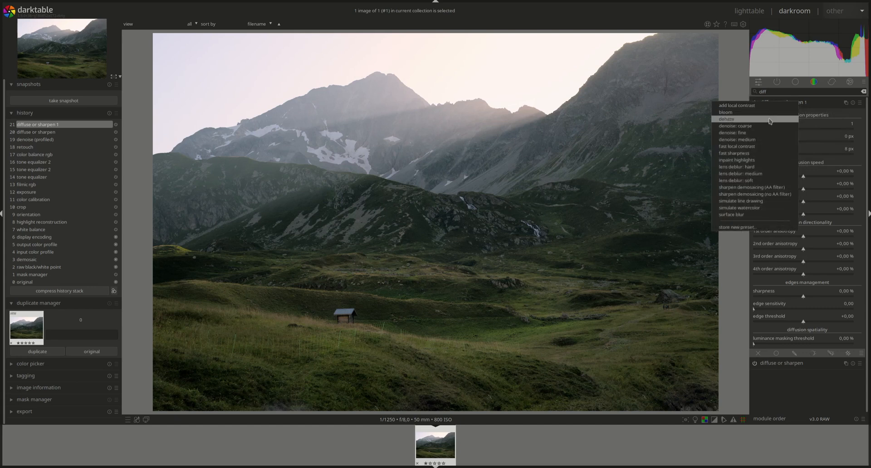
click(726, 119)
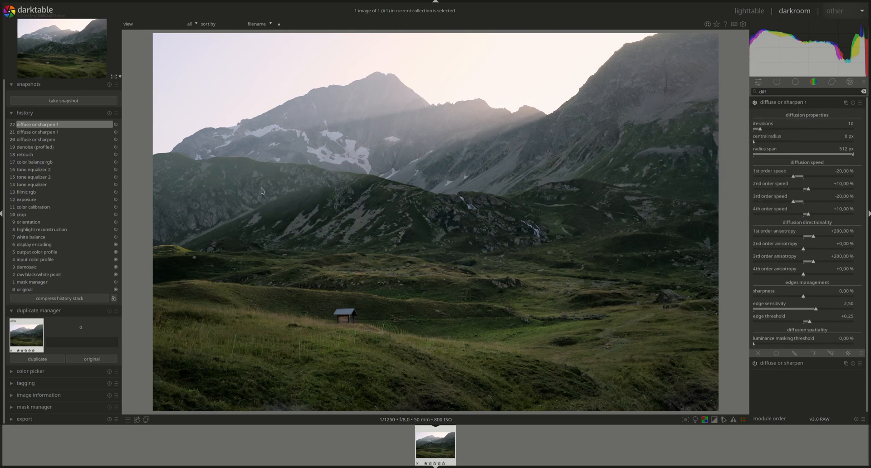
mouse_move(351, 324)
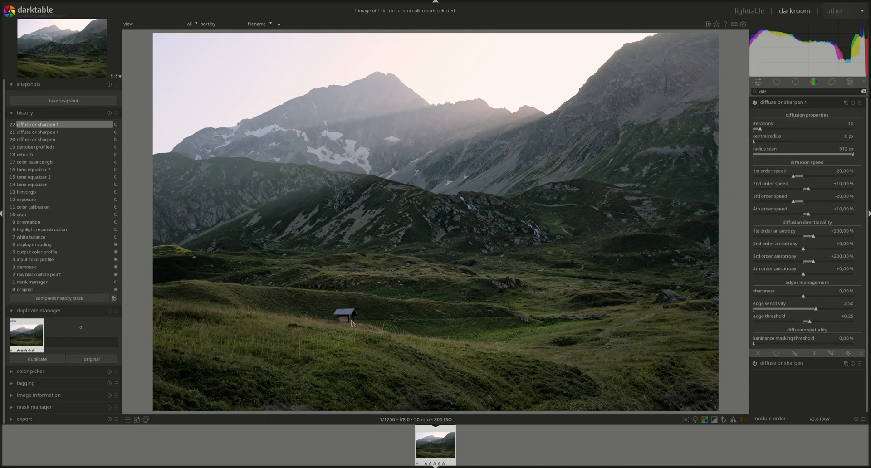
mouse_move(323, 251)
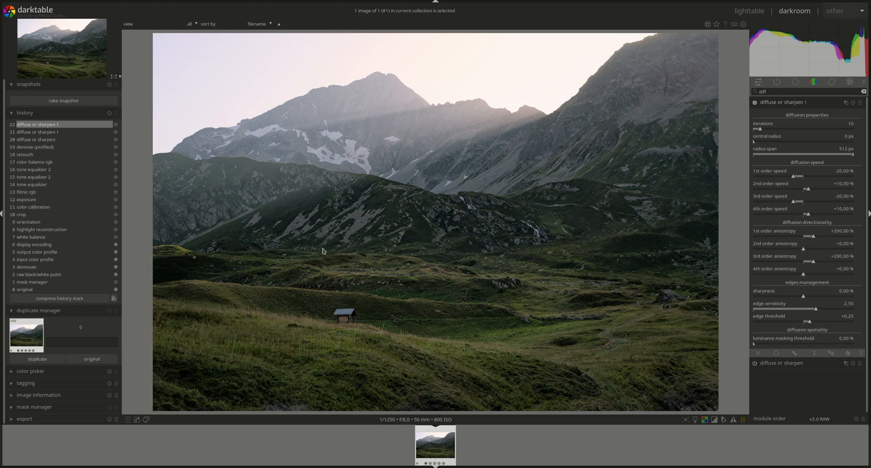
mouse_move(420, 361)
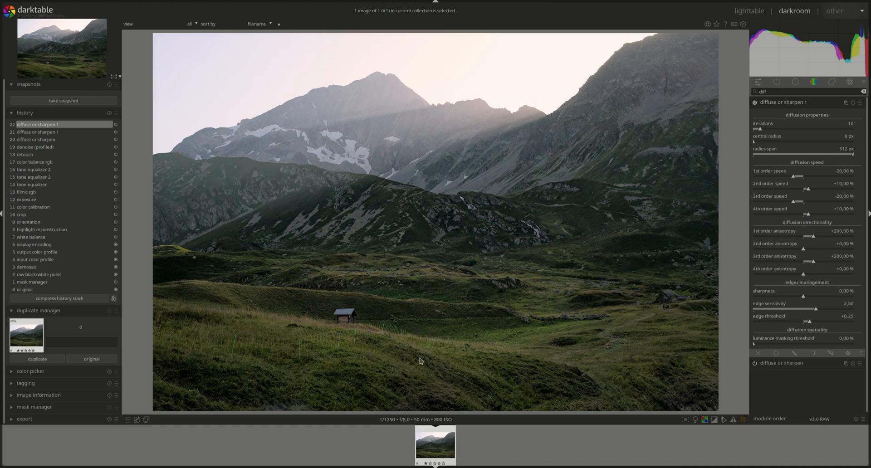
mouse_move(538, 306)
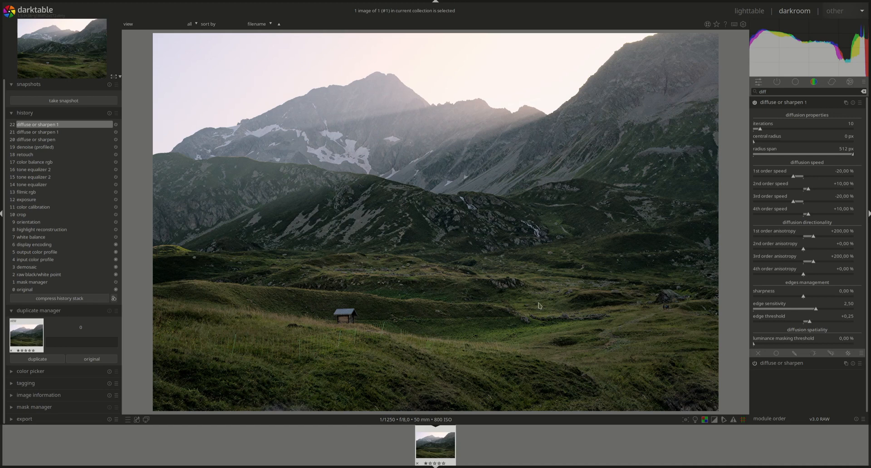
mouse_move(607, 302)
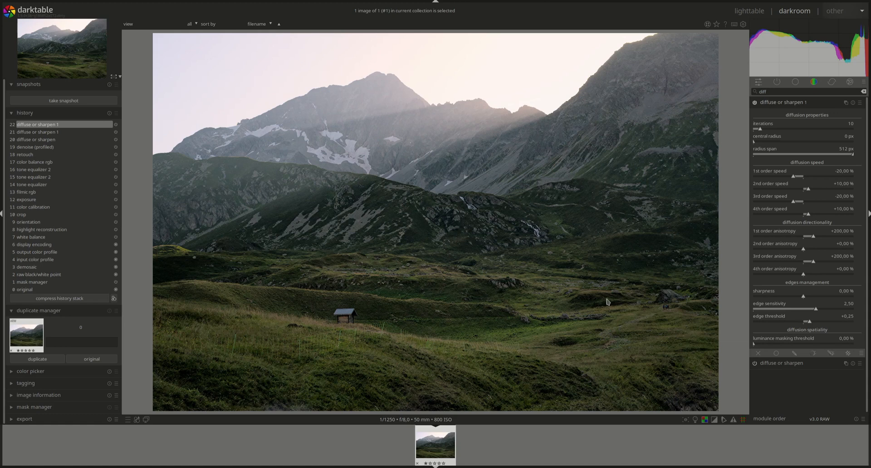
Step: Collapse the dehaze diffuse or sharpen instance so both instances are folded away
click(795, 353)
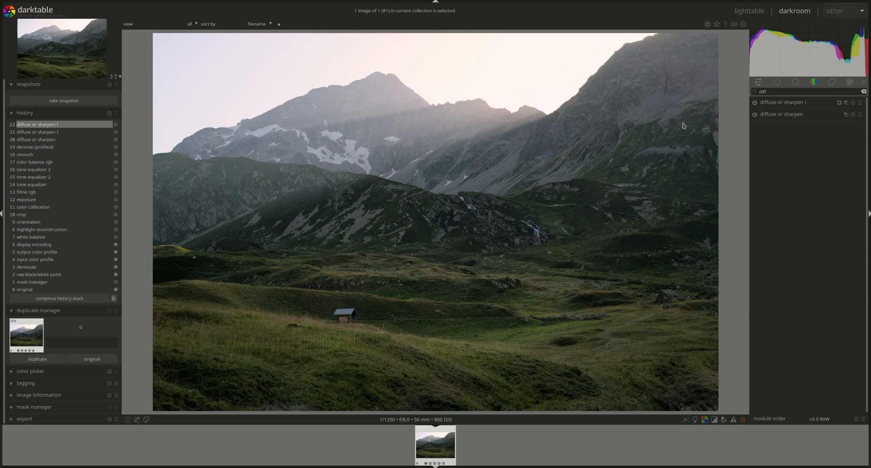
mouse_move(419, 297)
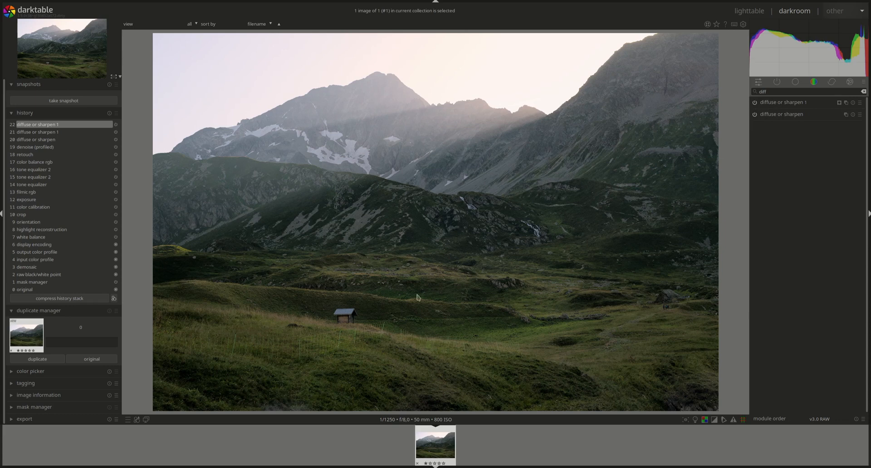
mouse_move(438, 293)
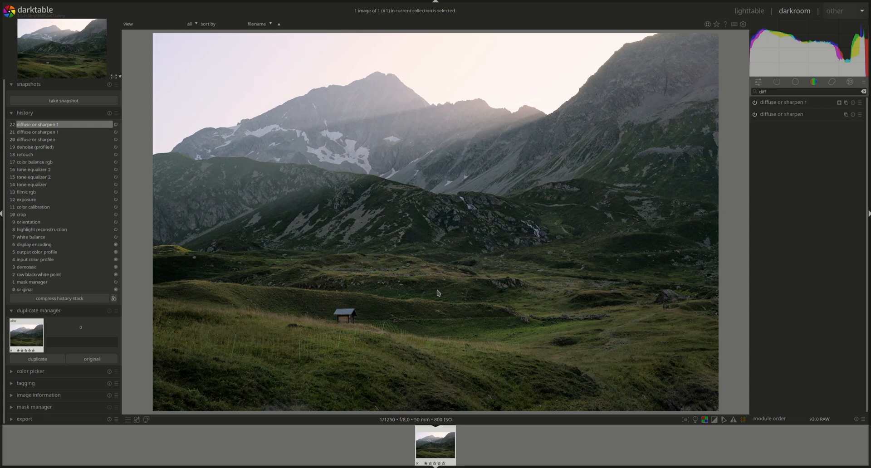
mouse_move(72, 304)
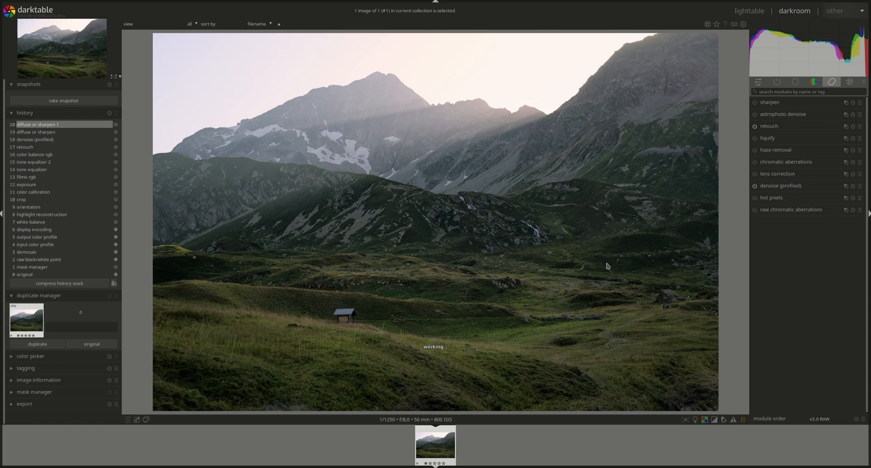
mouse_move(588, 255)
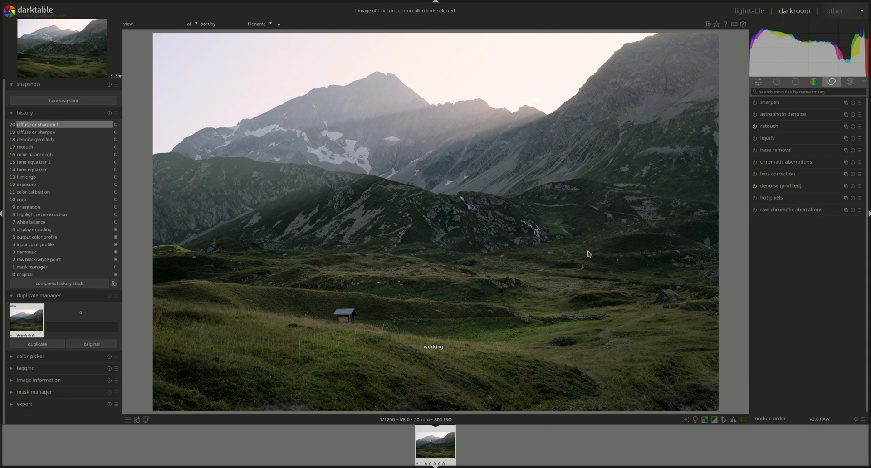
mouse_move(332, 237)
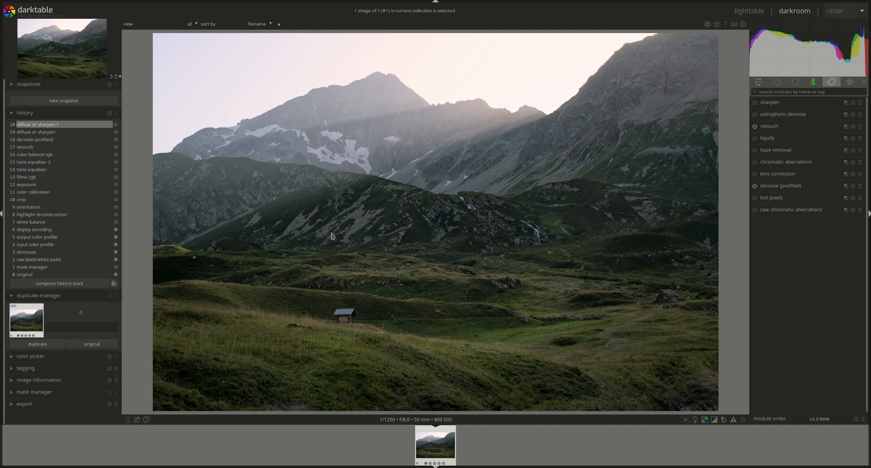
mouse_move(373, 234)
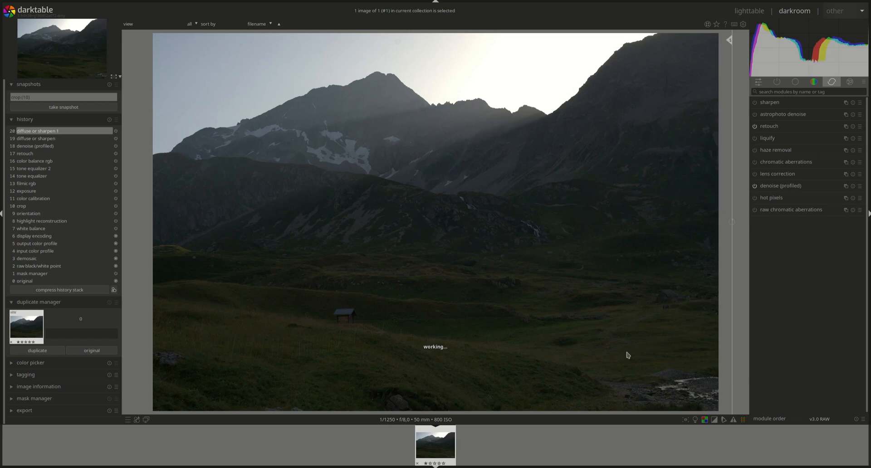
mouse_move(411, 330)
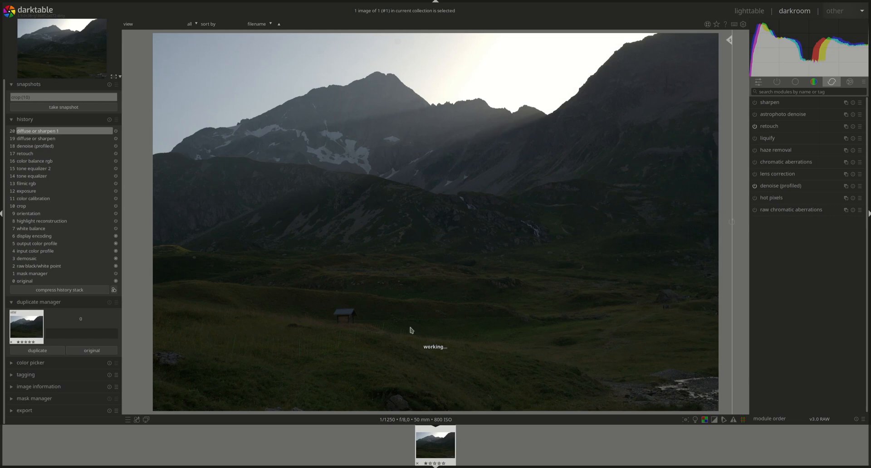